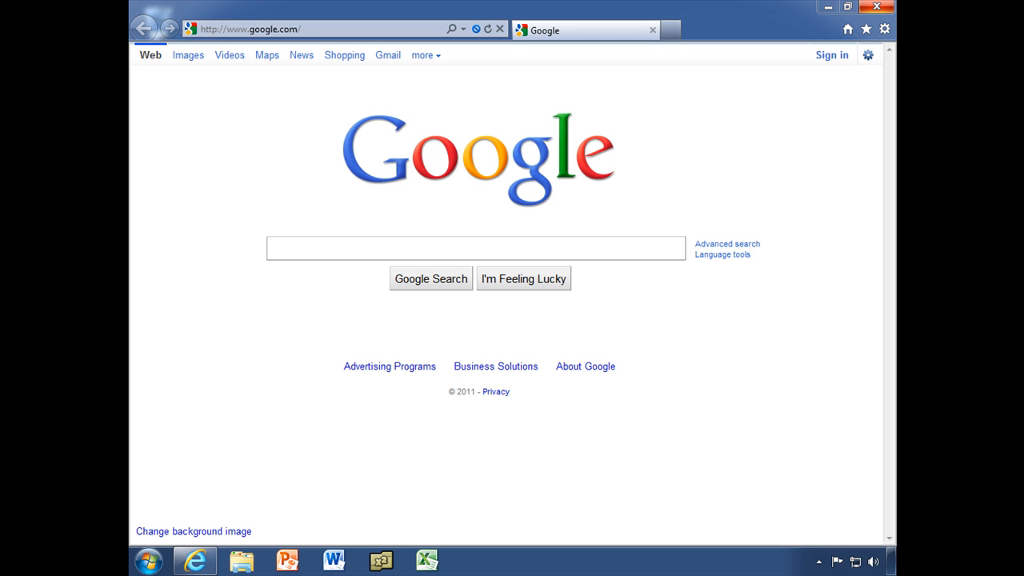
pyautogui.moveTo(684, 179)
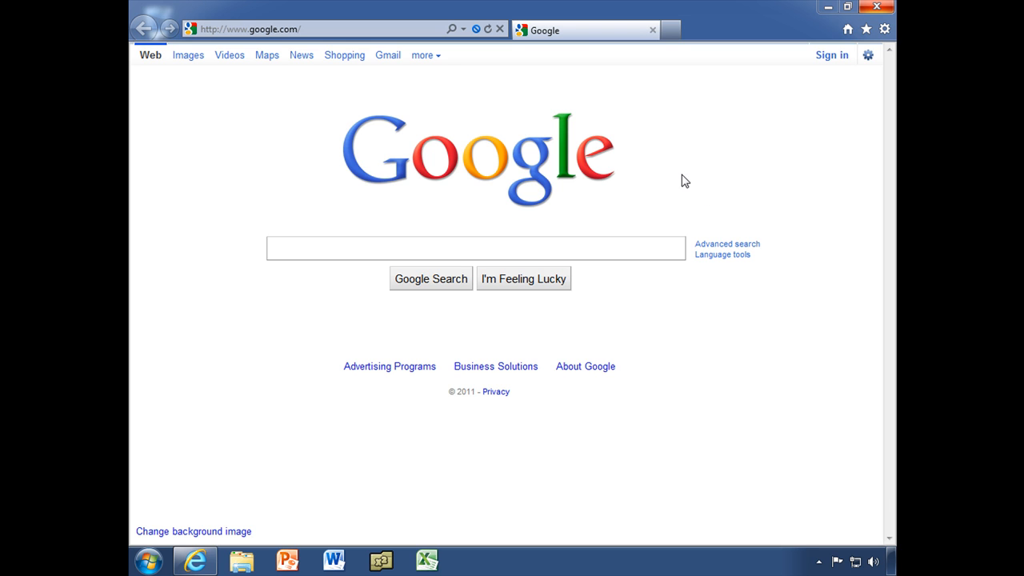
# Open a new tab of popular sites, switch to the Google tab, then back to the new tab
pyautogui.click(844, 8)
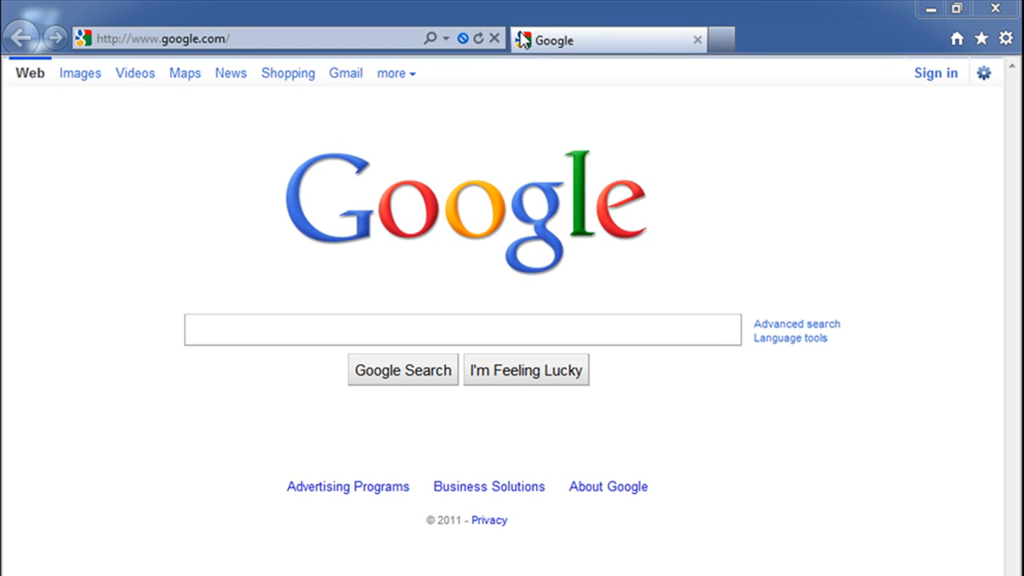
pyautogui.moveTo(698, 38)
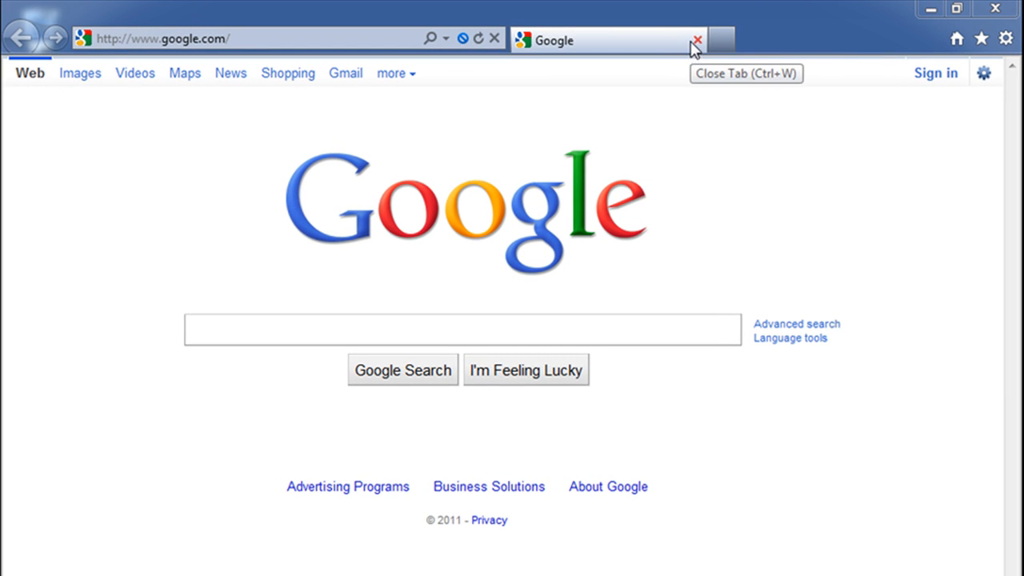
pyautogui.moveTo(611, 56)
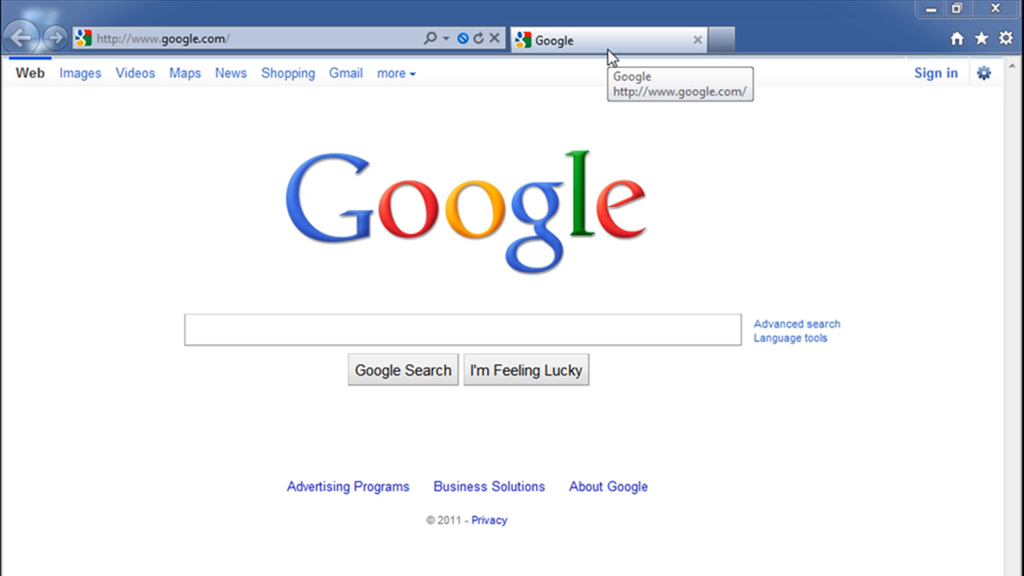
pyautogui.moveTo(610, 56)
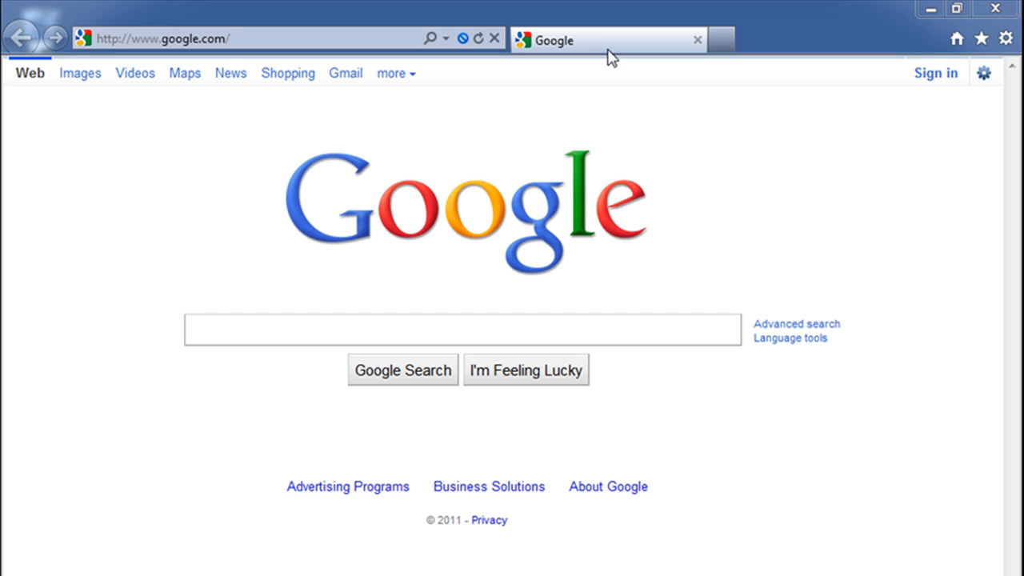
pyautogui.moveTo(714, 64)
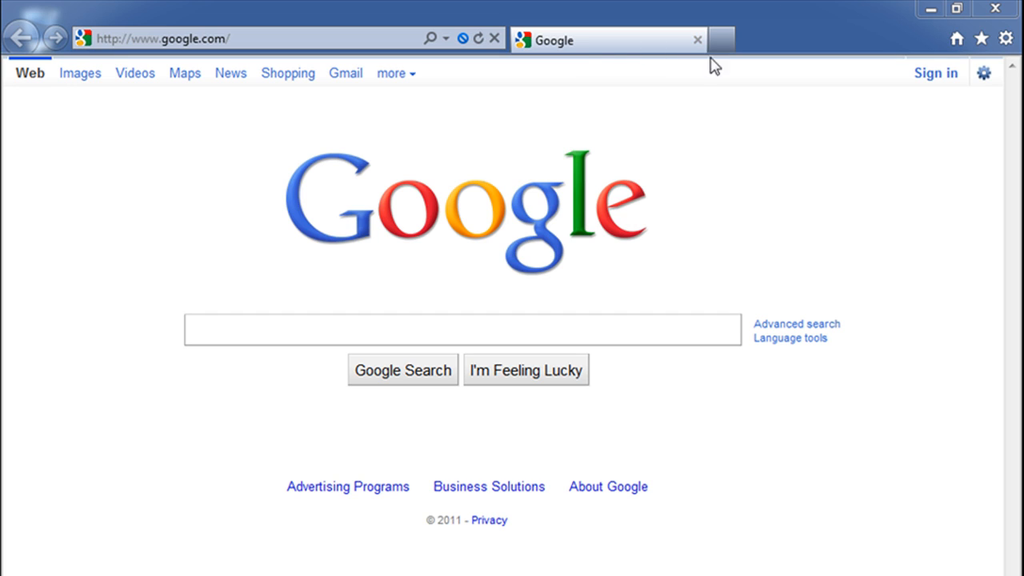
pyautogui.moveTo(723, 38)
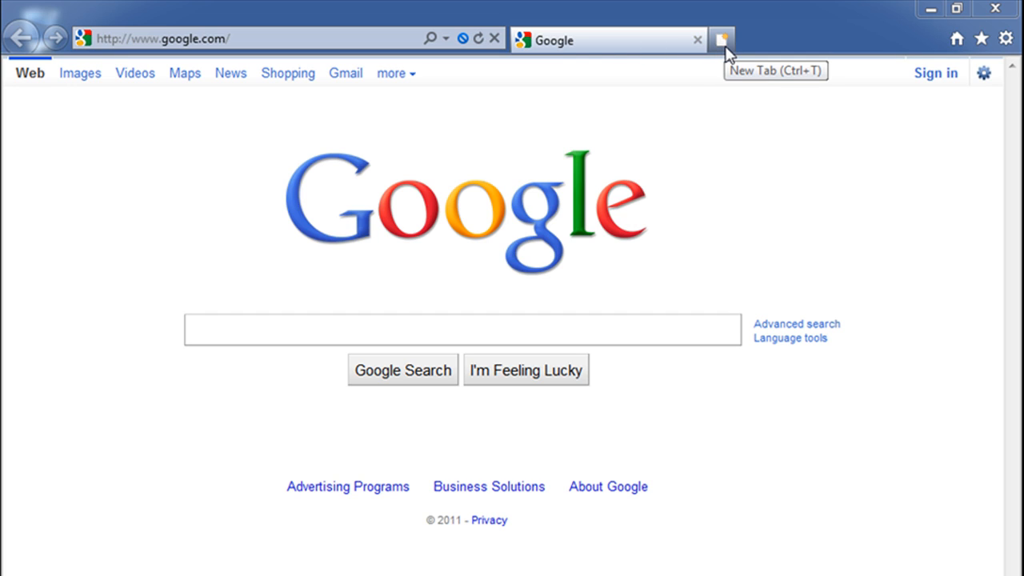
pyautogui.moveTo(723, 50)
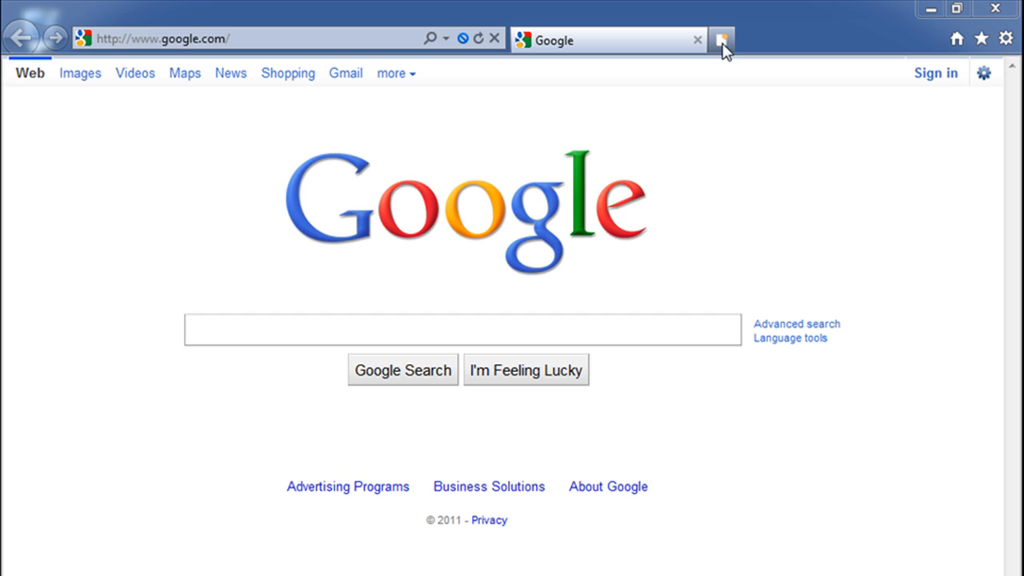
pyautogui.moveTo(724, 40)
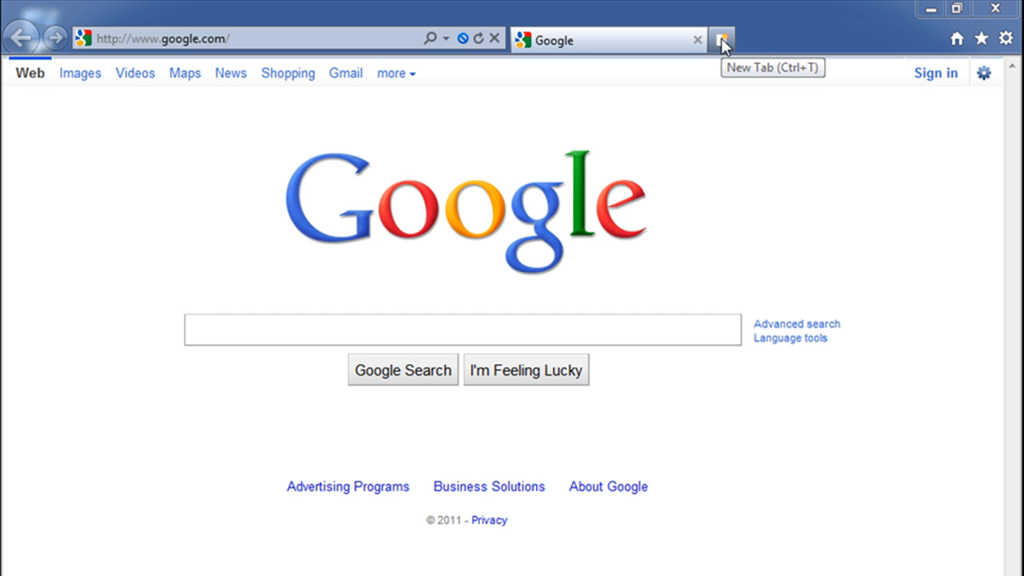
pyautogui.moveTo(723, 39)
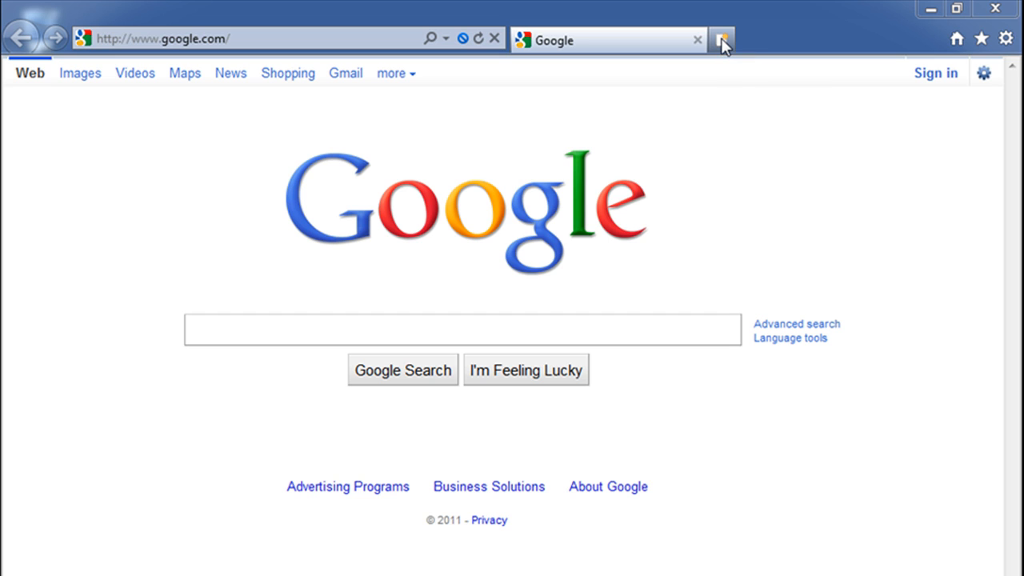
pyautogui.moveTo(728, 49)
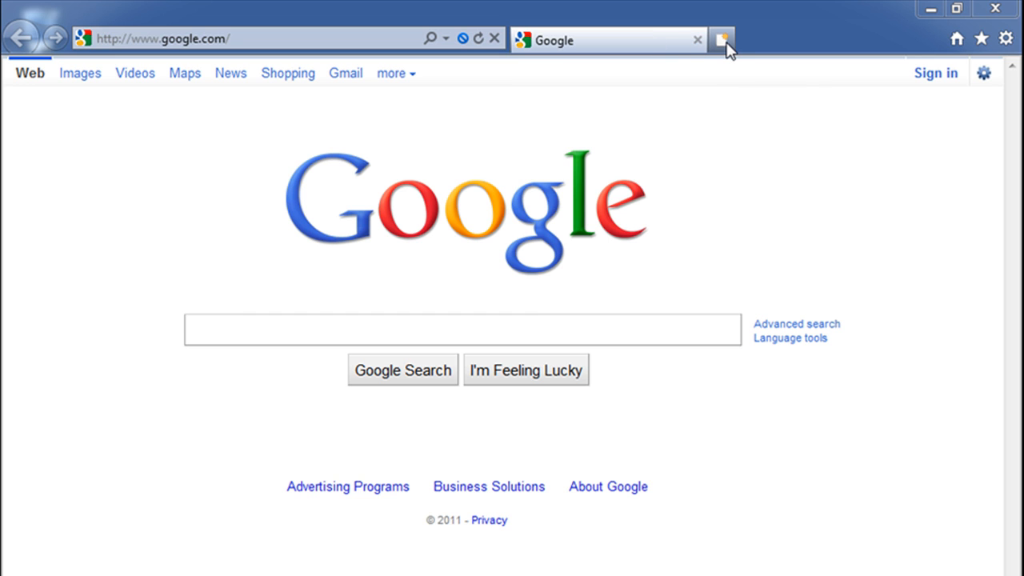
pyautogui.click(723, 40)
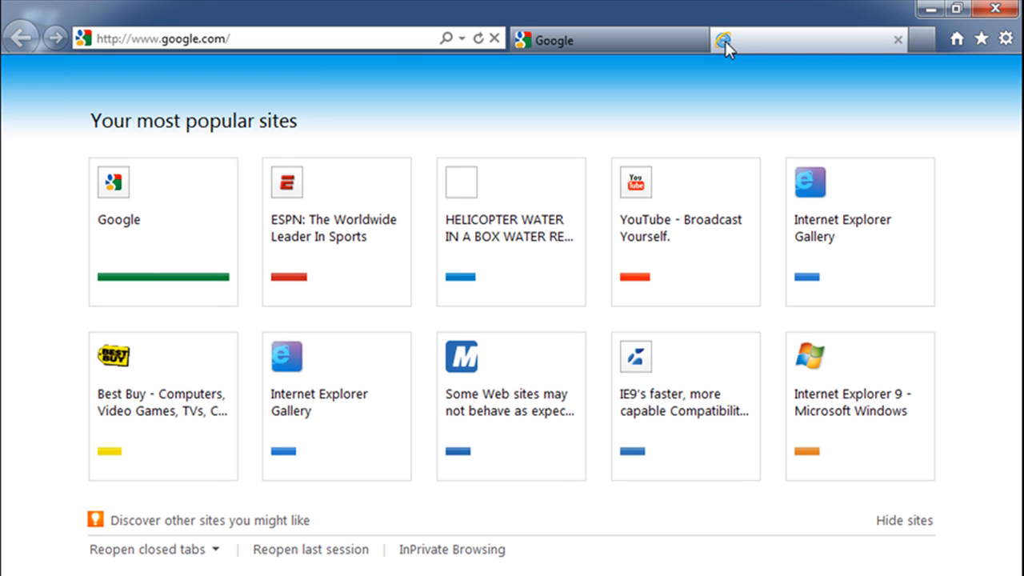
pyautogui.click(723, 40)
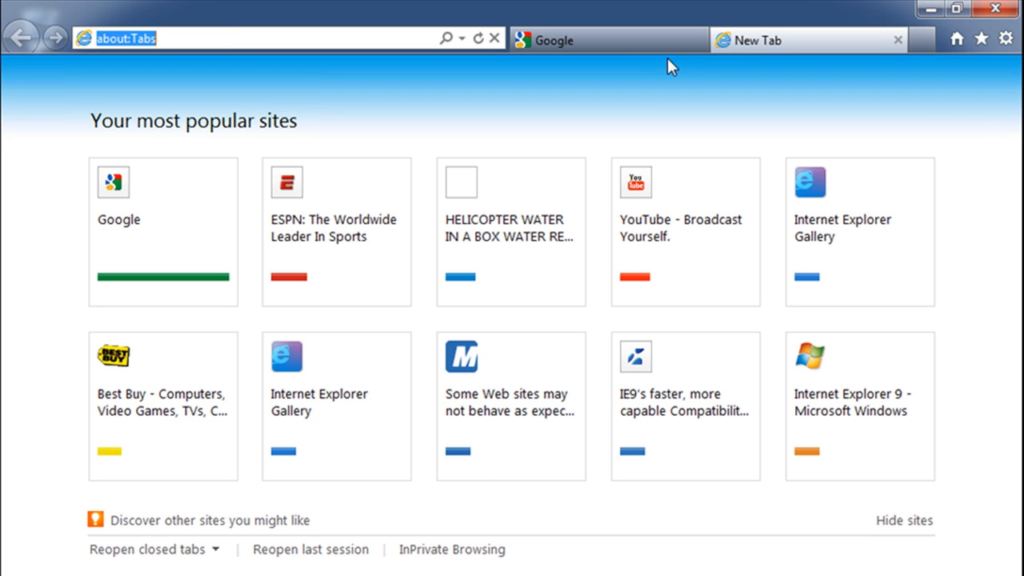
pyautogui.moveTo(164, 232)
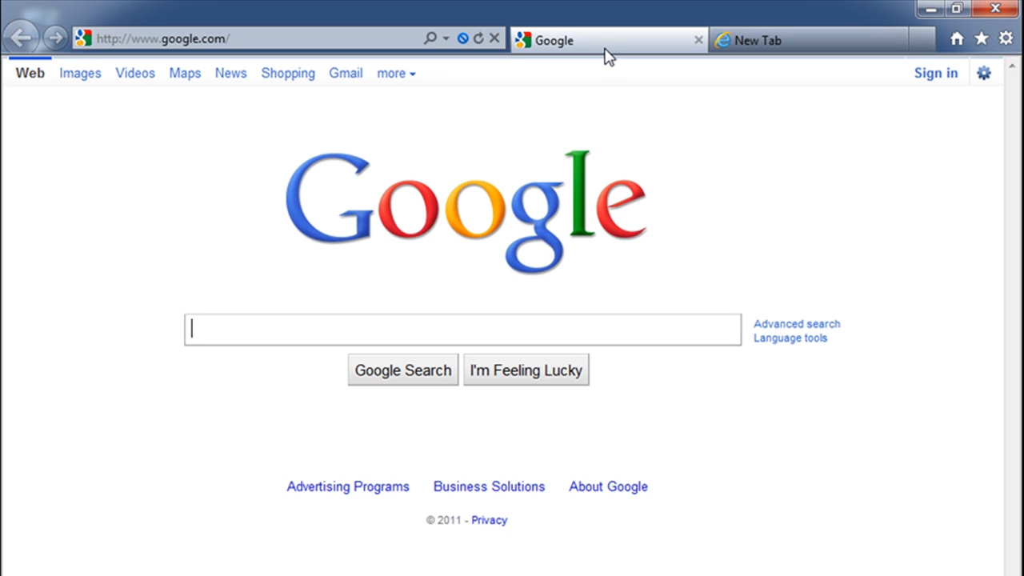
pyautogui.click(752, 40)
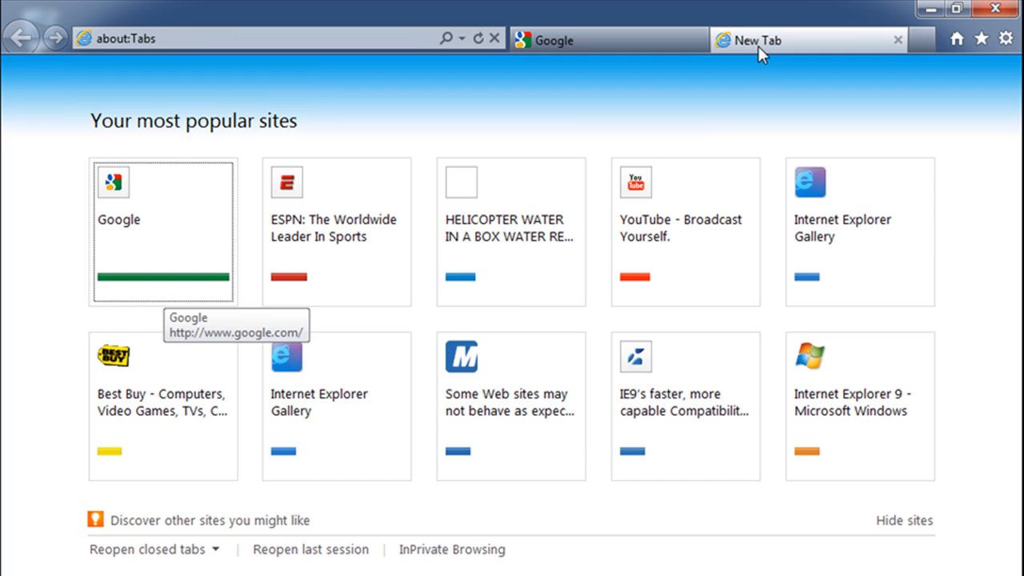
pyautogui.moveTo(782, 63)
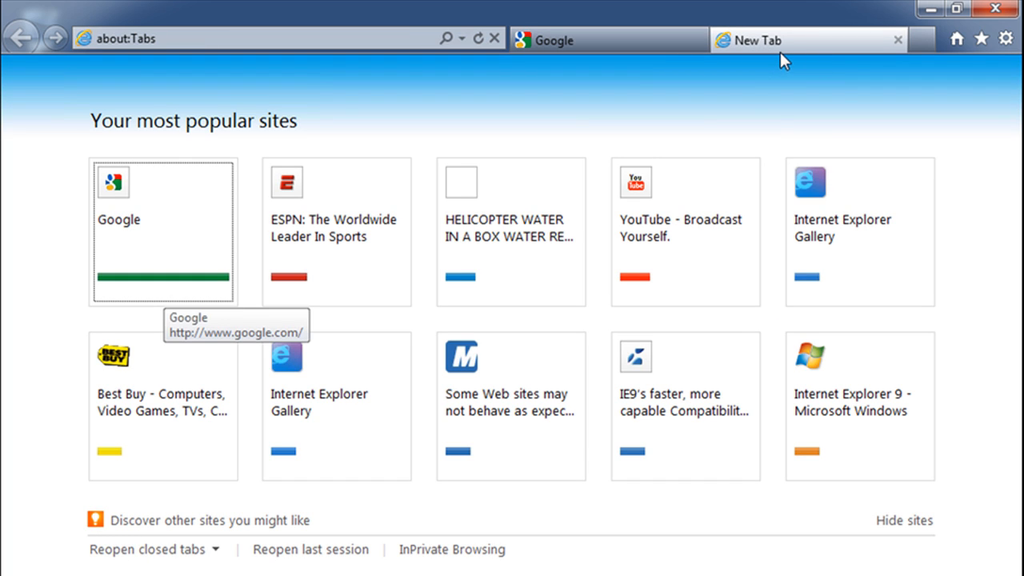
pyautogui.moveTo(458, 92)
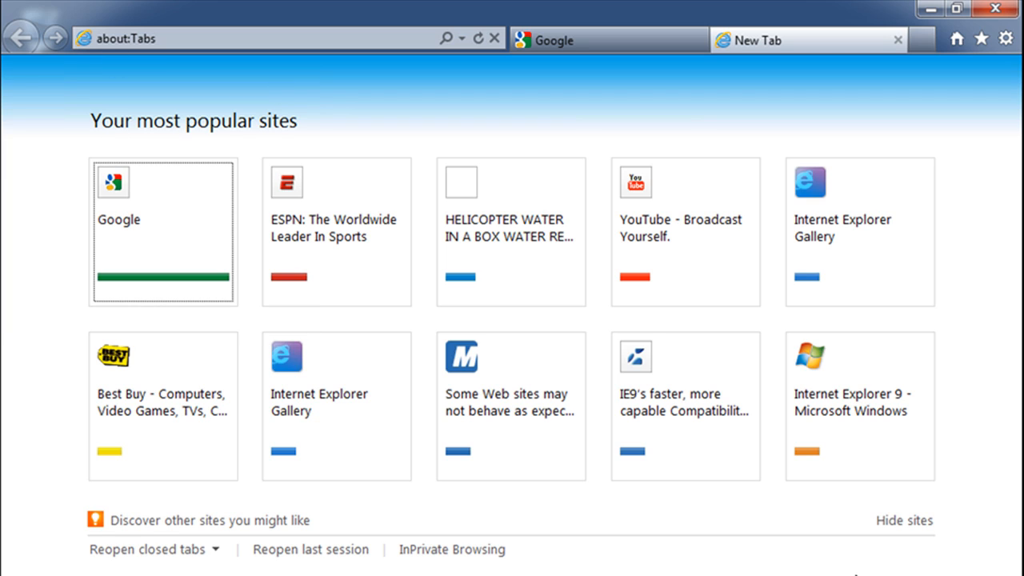
pyautogui.moveTo(659, 94)
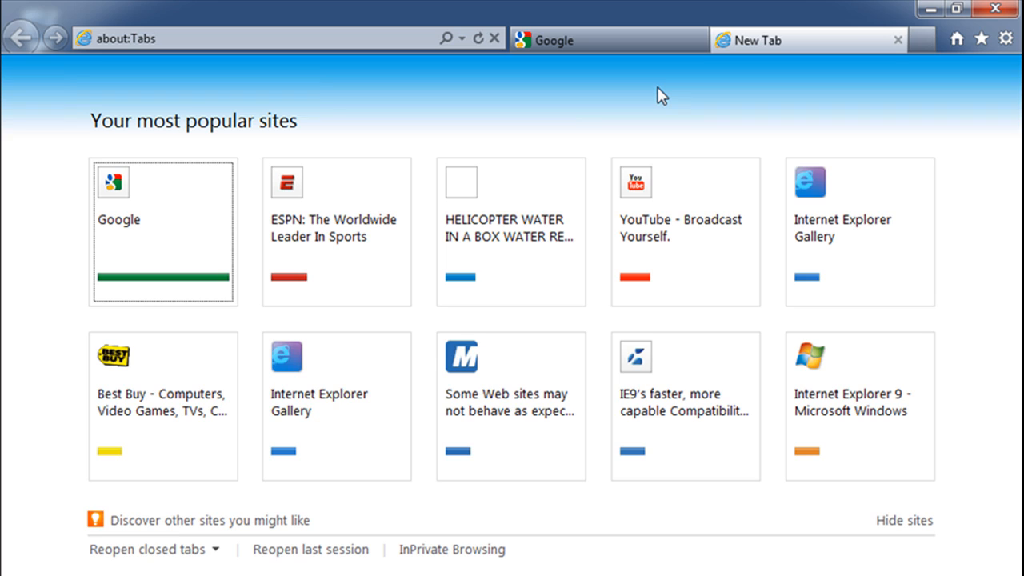
pyautogui.moveTo(119, 139)
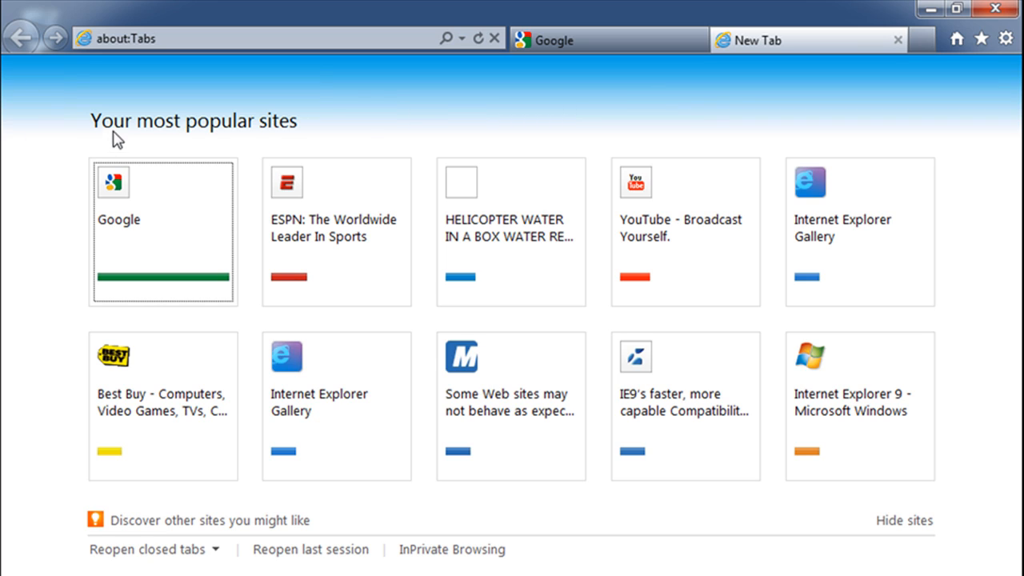
pyautogui.moveTo(365, 141)
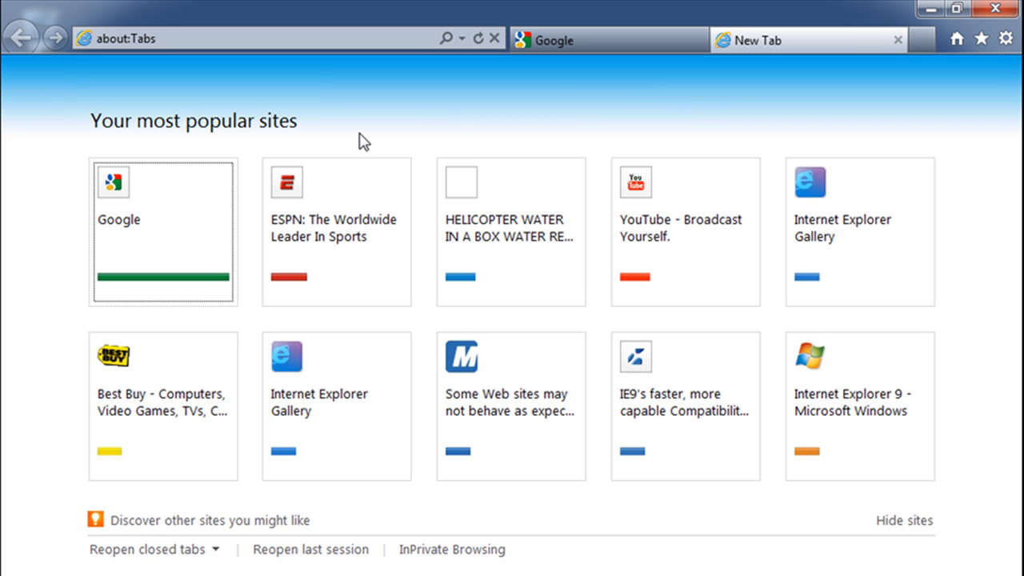
pyautogui.moveTo(188, 264)
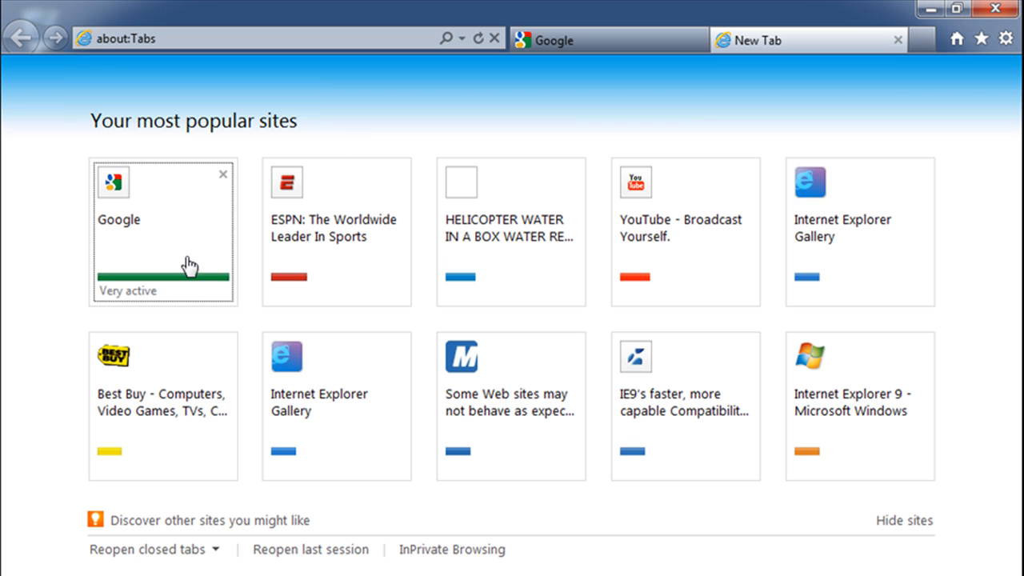
pyautogui.moveTo(707, 248)
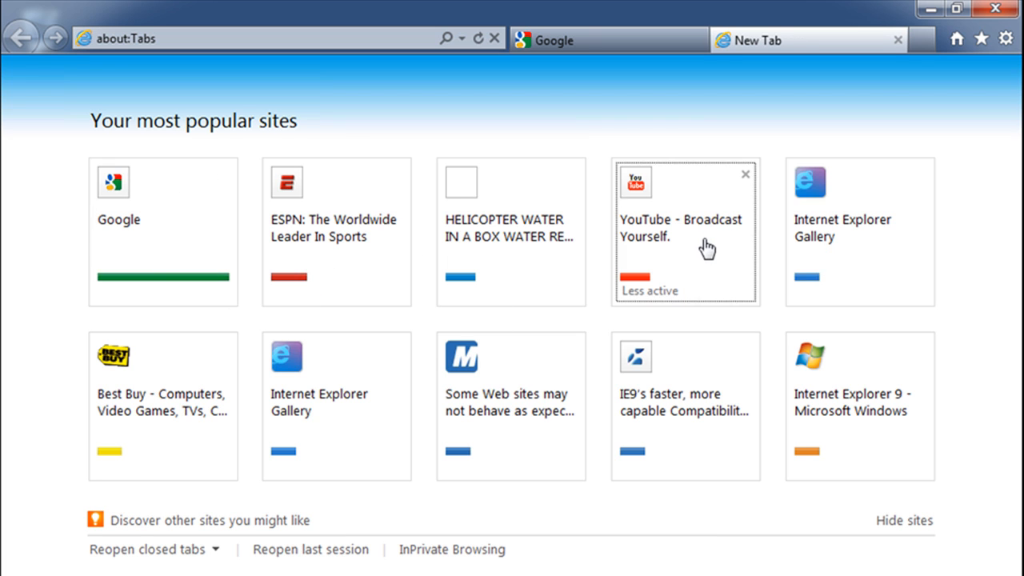
# Open Best Buy from the popular-sites tiles, then switch back to the Google tab
pyautogui.click(681, 227)
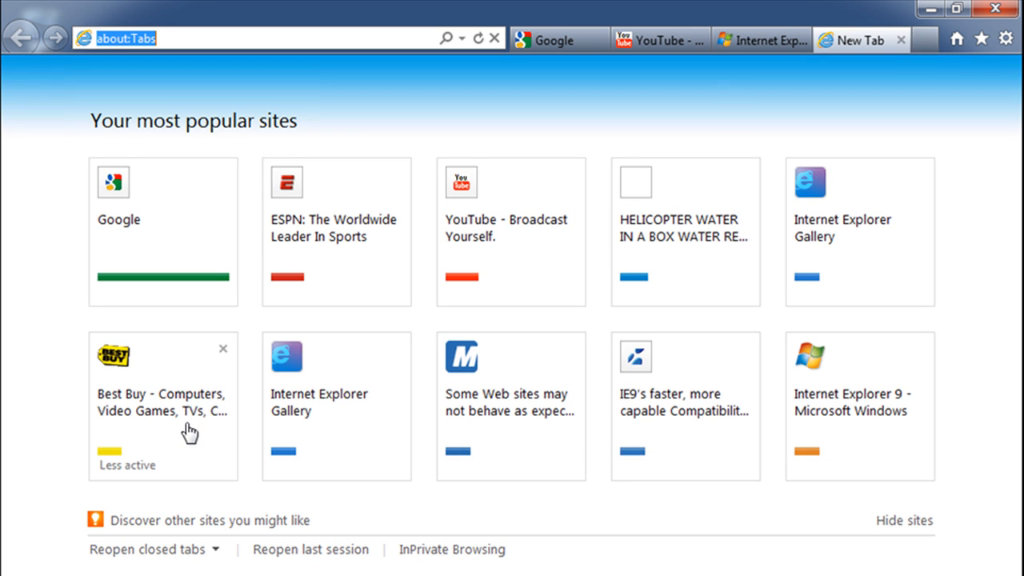
pyautogui.click(163, 403)
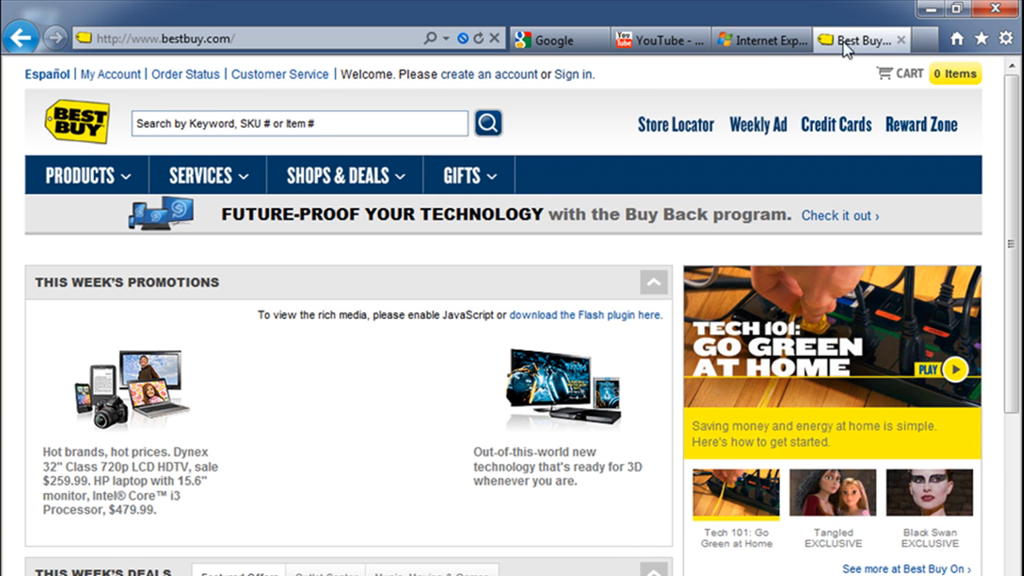
pyautogui.click(547, 40)
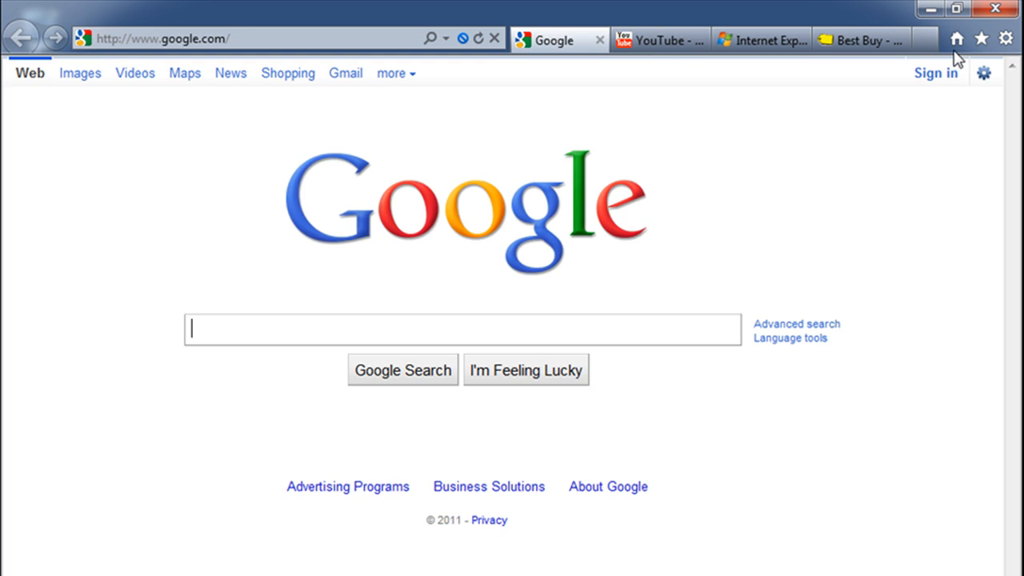
# Close the open tabs one by one, including YouTube and Internet Explorer 9
pyautogui.click(924, 40)
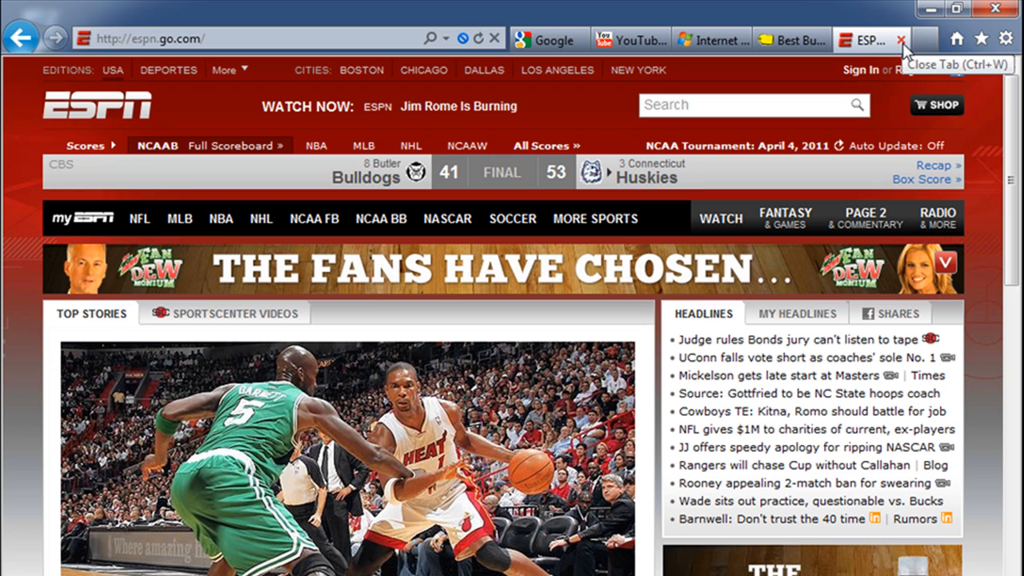
pyautogui.moveTo(906, 48)
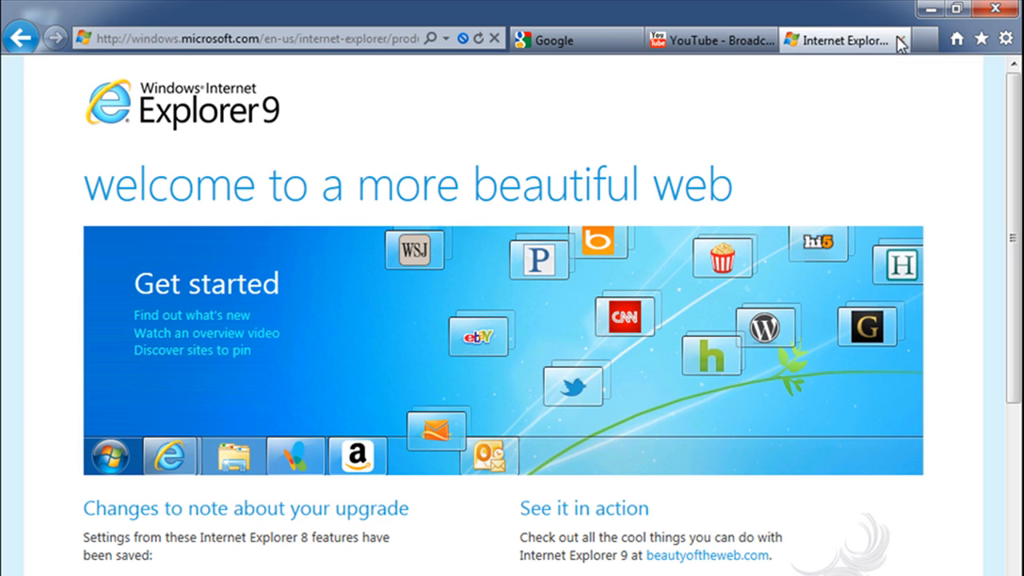
pyautogui.click(767, 40)
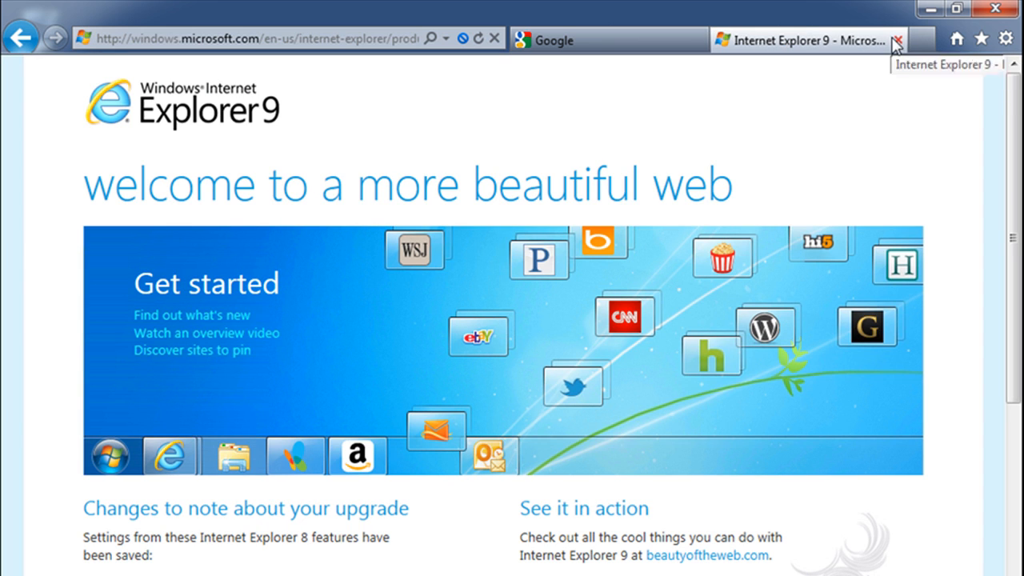
pyautogui.click(895, 40)
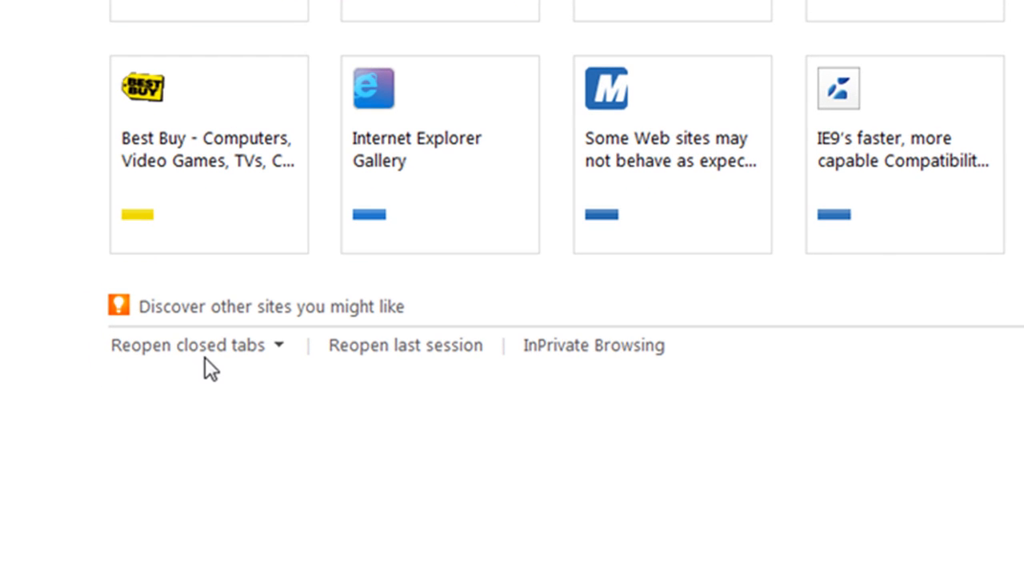
pyautogui.moveTo(188, 346)
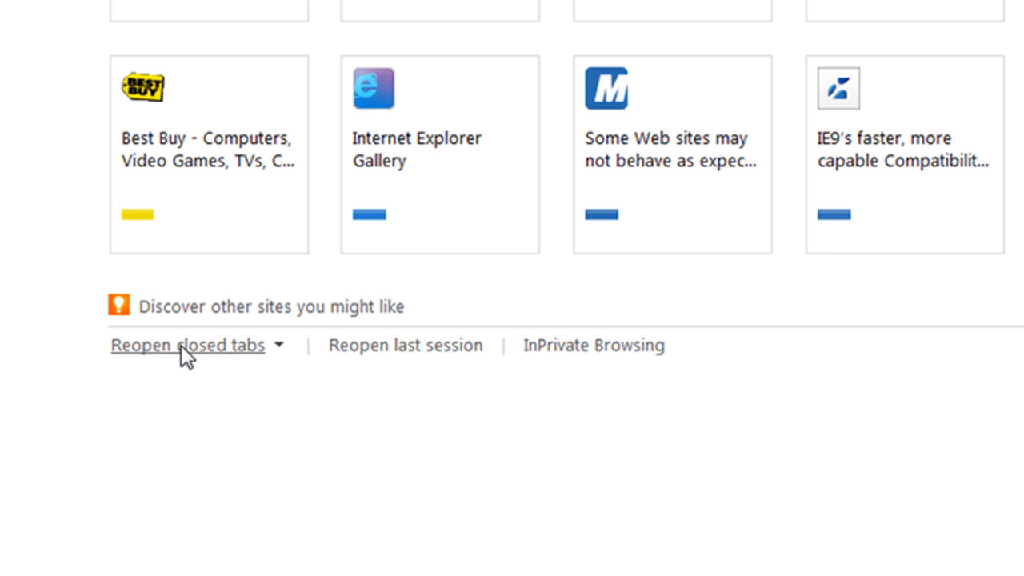
# Show the Reopen closed tabs list with the five recently closed sites
pyautogui.click(279, 344)
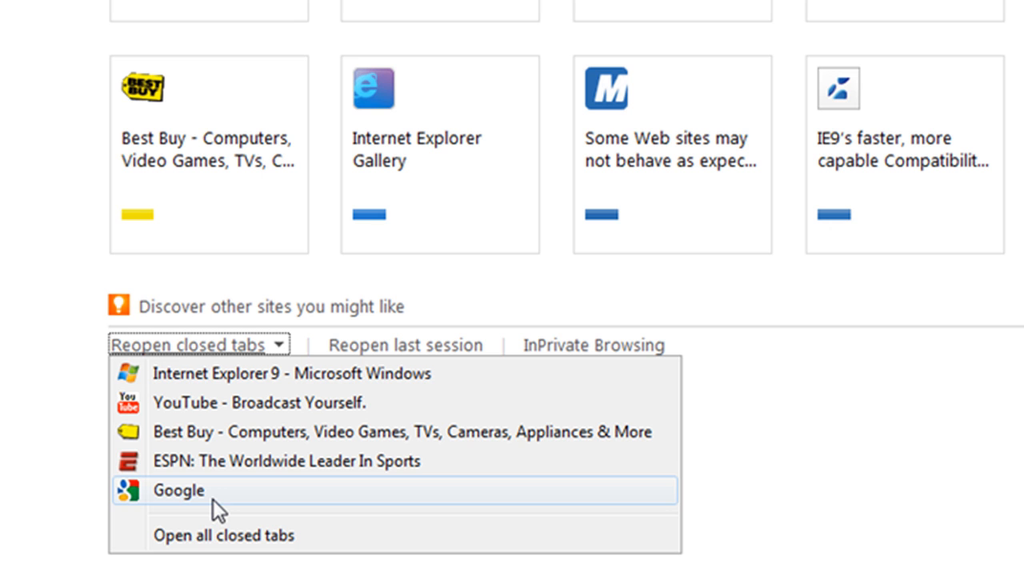
pyautogui.moveTo(244, 566)
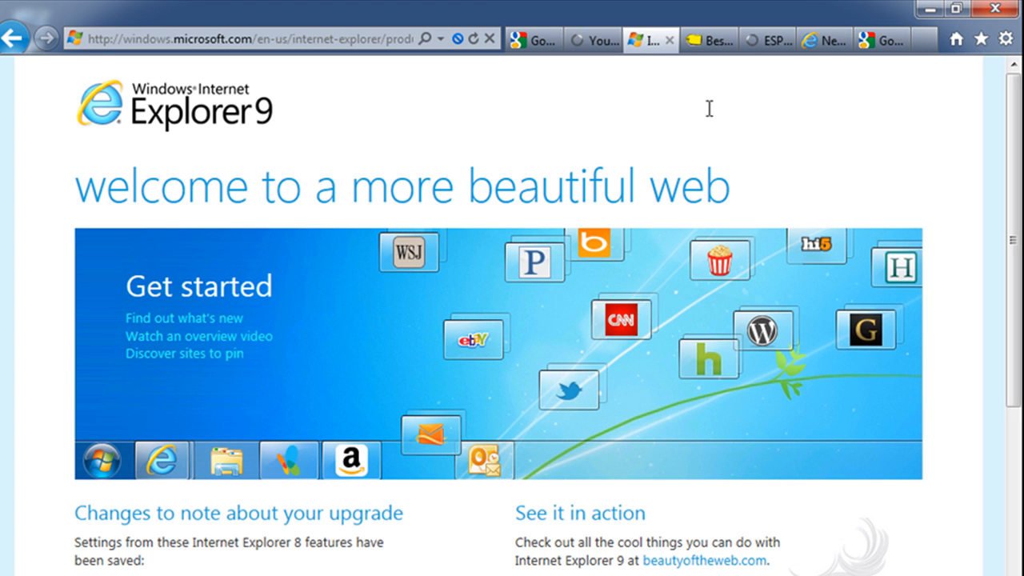
# Switch through the reopened ESPN and Google tabs and close the duplicate Google tab
pyautogui.click(759, 38)
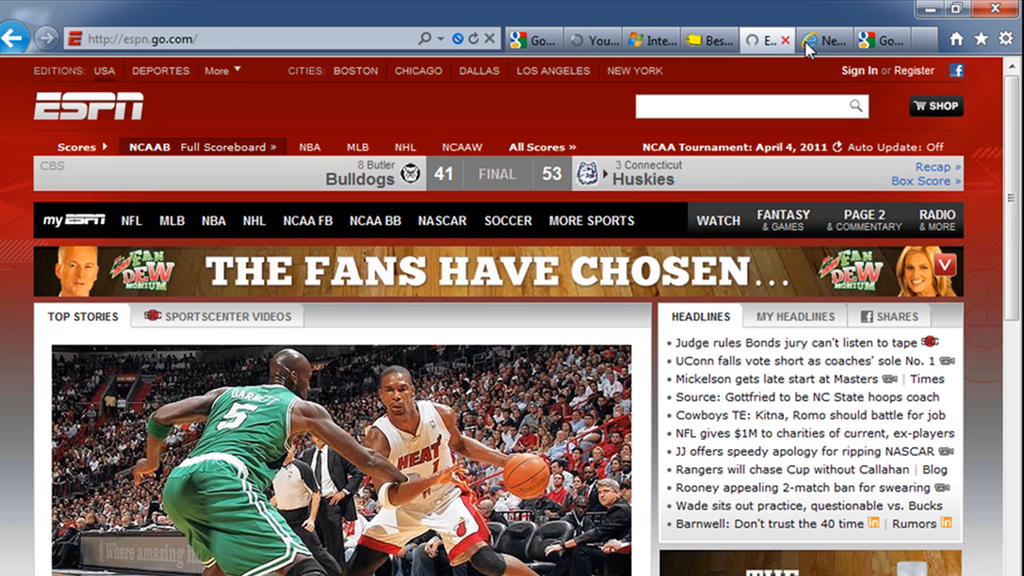
pyautogui.click(876, 38)
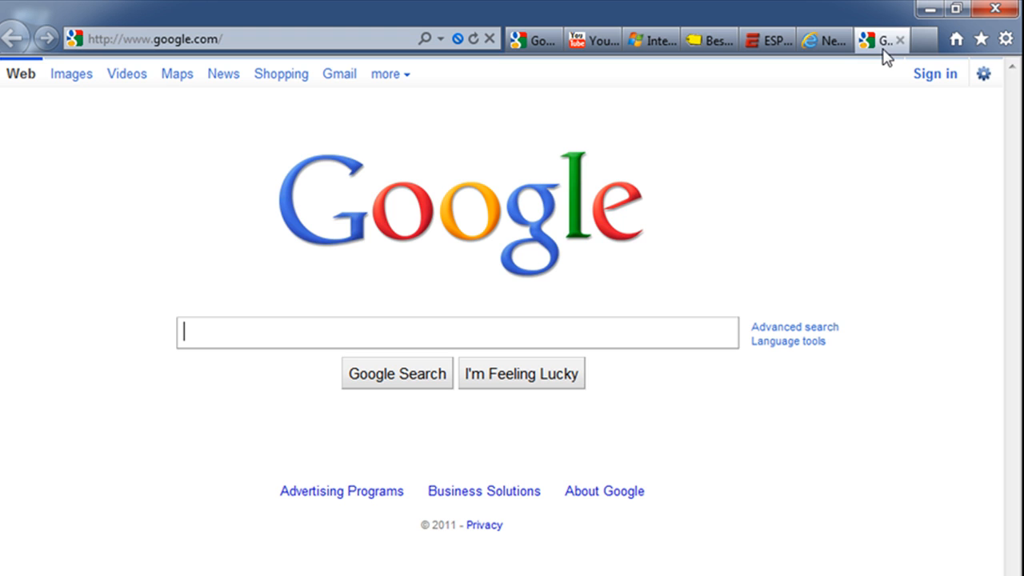
pyautogui.click(918, 38)
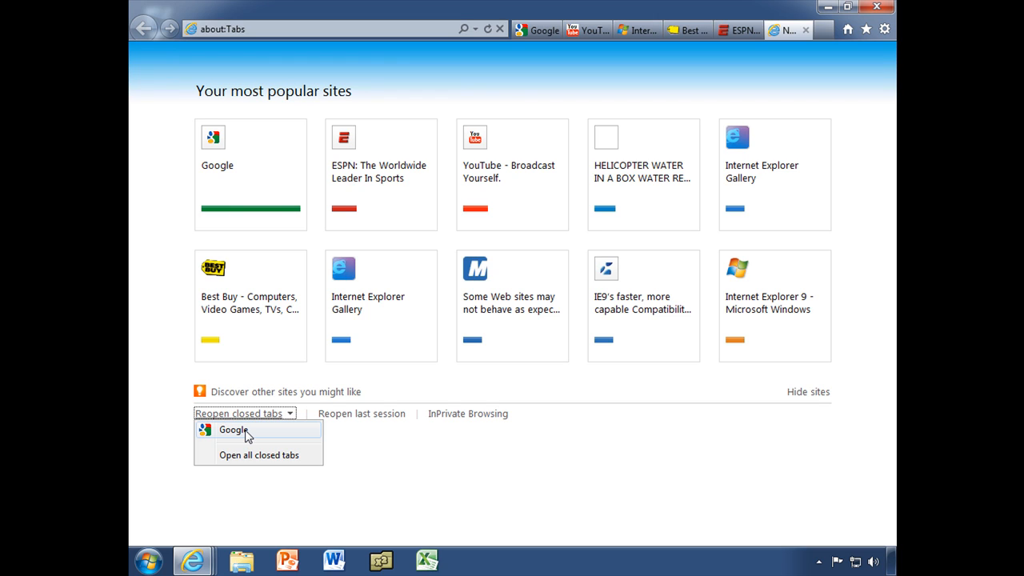
pyautogui.moveTo(826, 26)
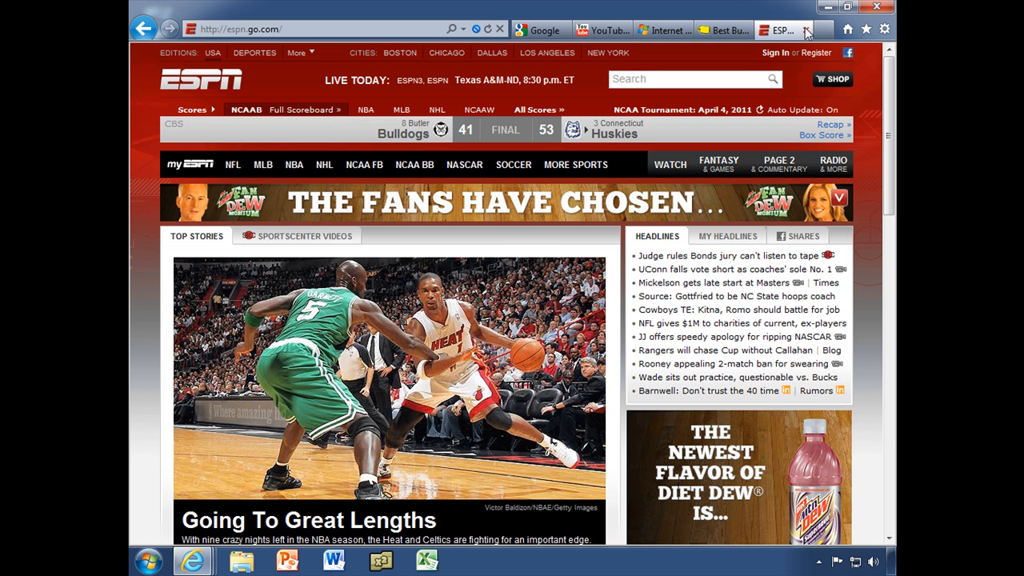
# Close the ESPN tab, then close the browser window choosing Close all tabs
pyautogui.click(808, 29)
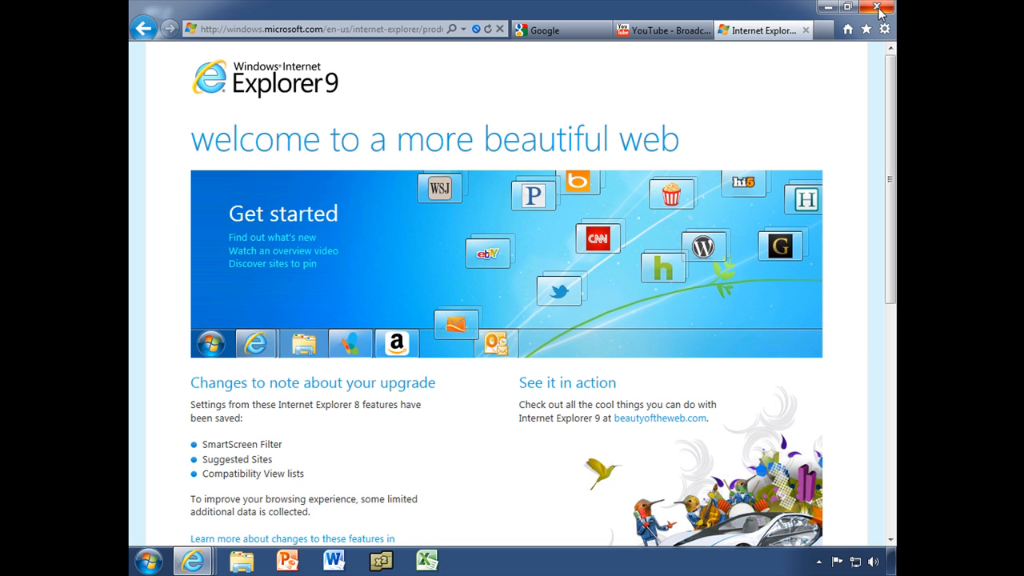
pyautogui.click(877, 6)
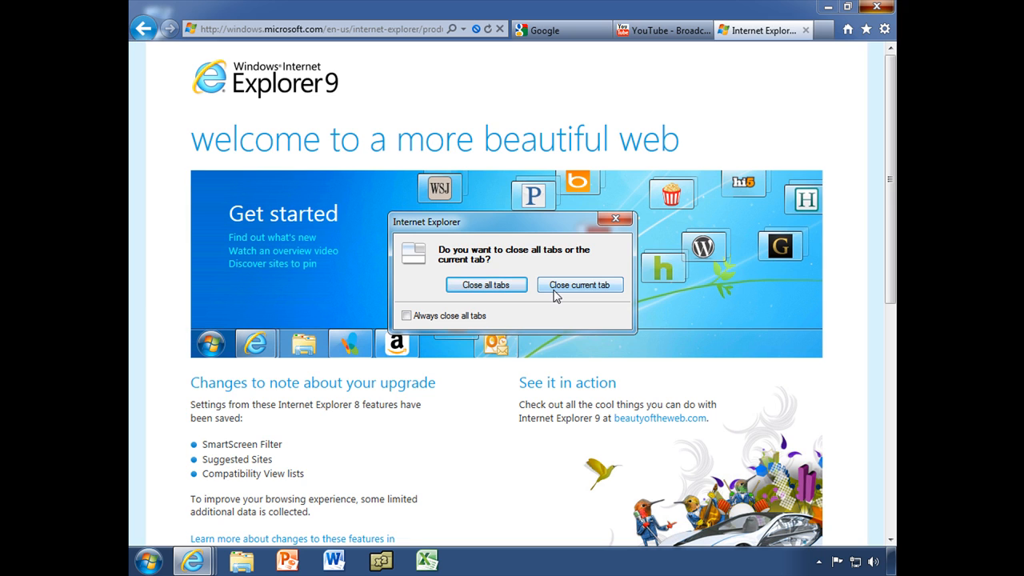
pyautogui.click(486, 285)
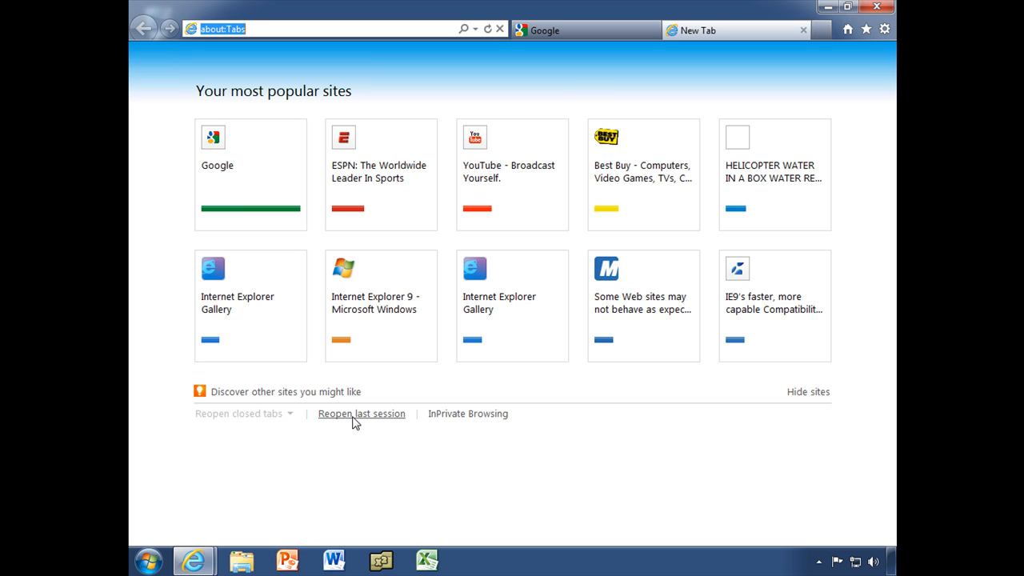
# Reopen the last session to restore the Google, YouTube and Internet Explorer 9 tabs
pyautogui.click(362, 413)
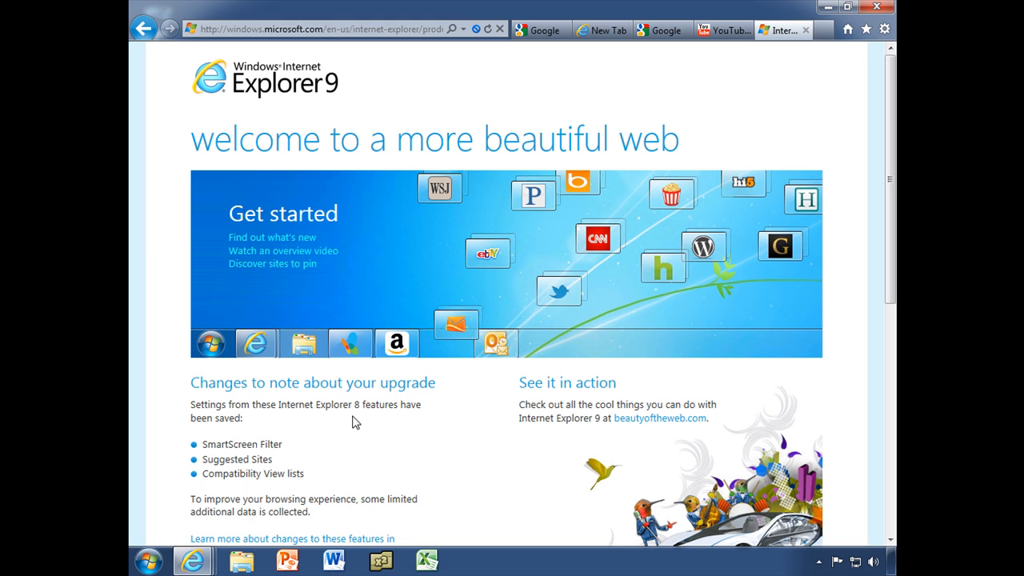
pyautogui.moveTo(759, 167)
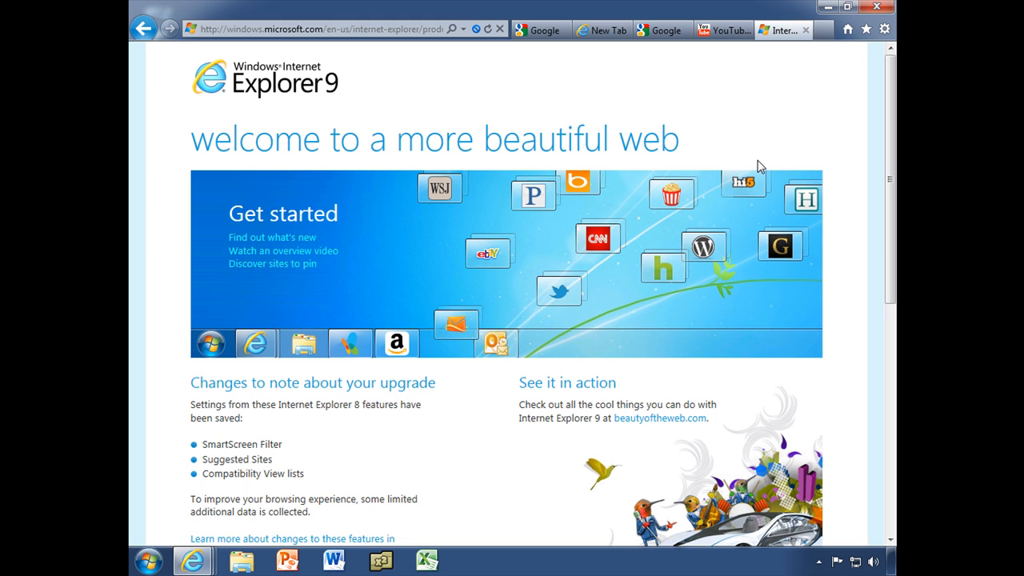
pyautogui.moveTo(864, 53)
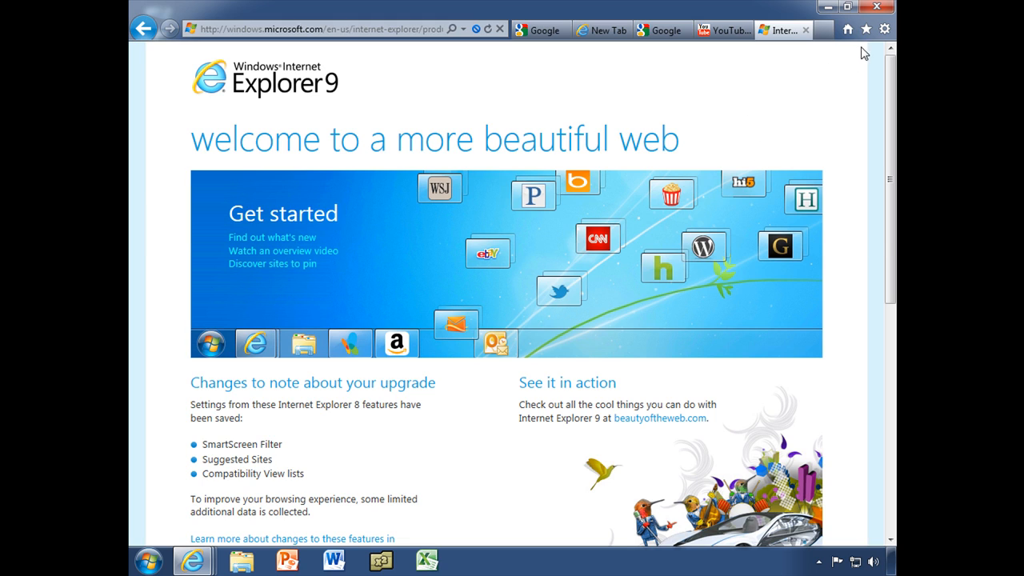
pyautogui.moveTo(825, 80)
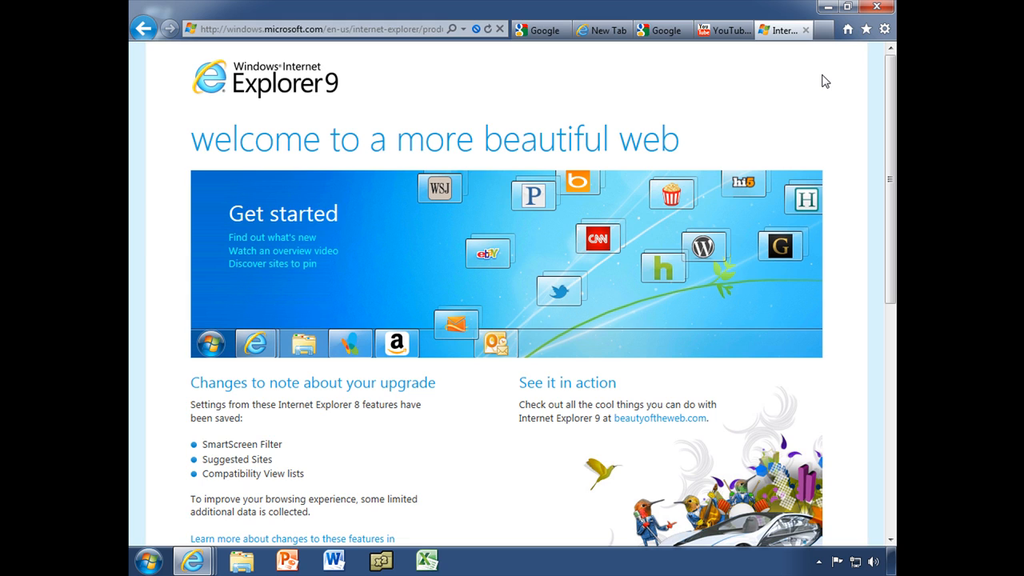
pyautogui.moveTo(886, 29)
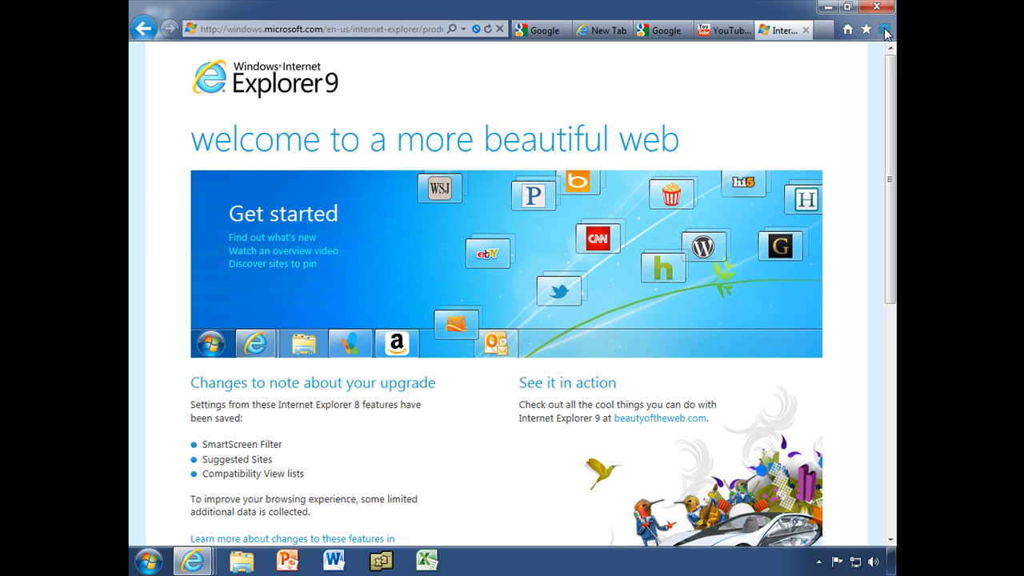
pyautogui.moveTo(888, 34)
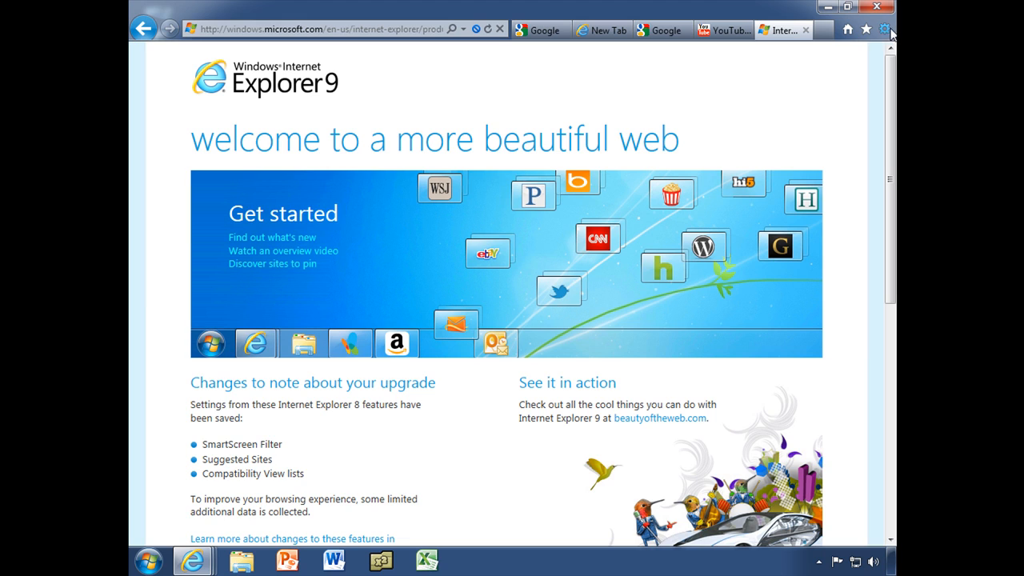
# Open Internet Options from the Tools gear menu
pyautogui.click(885, 29)
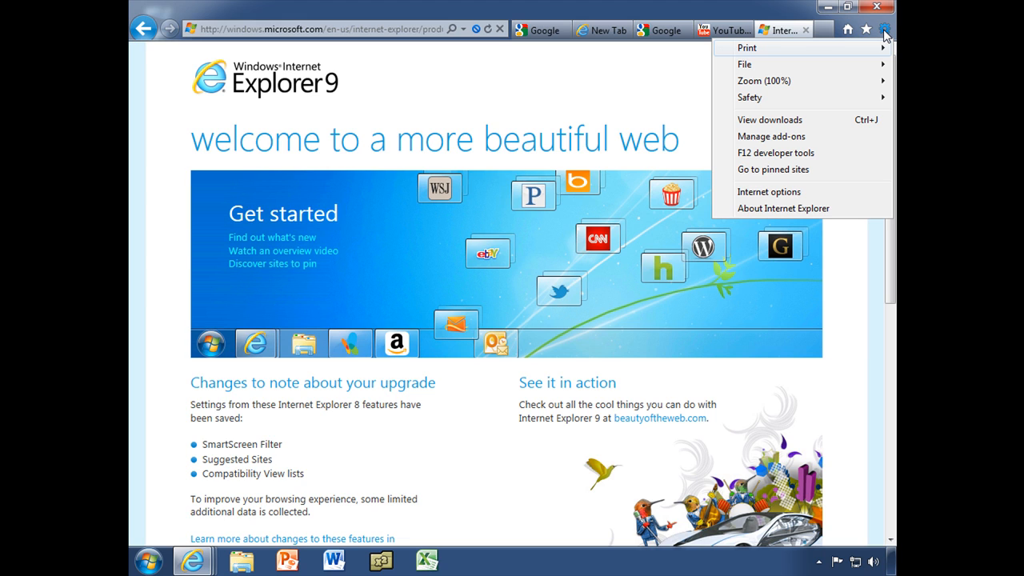
pyautogui.moveTo(768, 192)
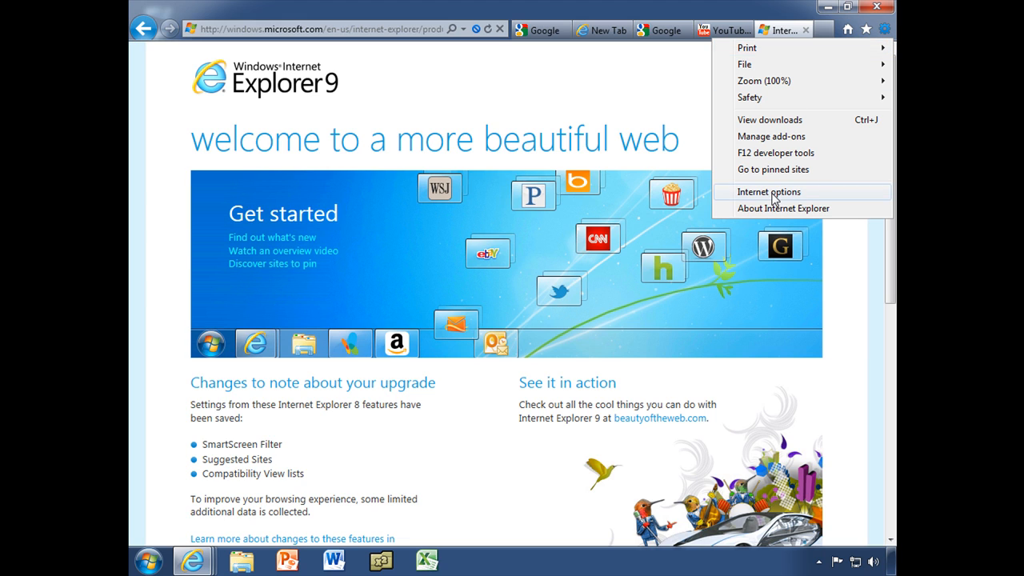
pyautogui.click(768, 192)
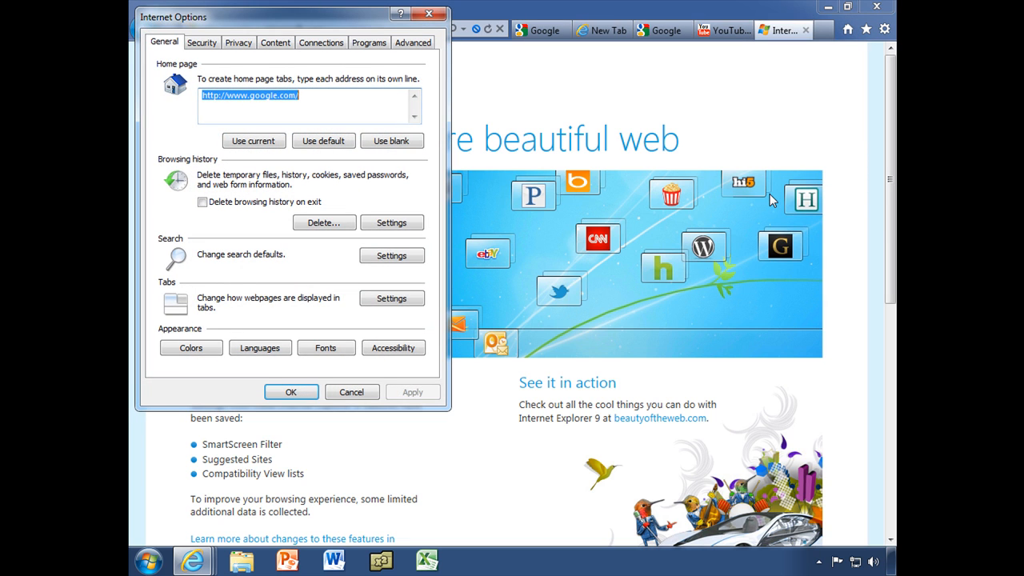
pyautogui.moveTo(826, 41)
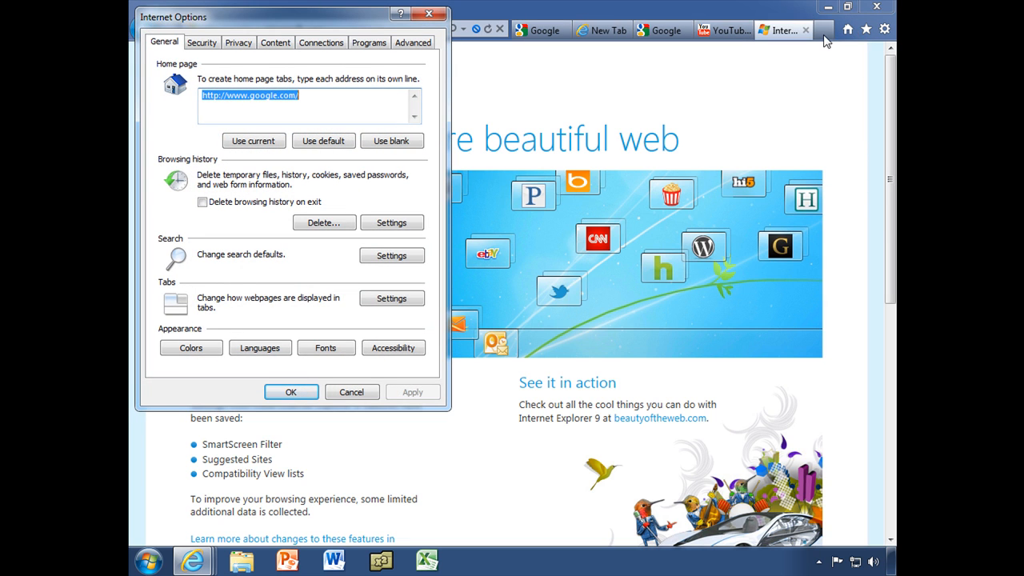
pyautogui.moveTo(810, 54)
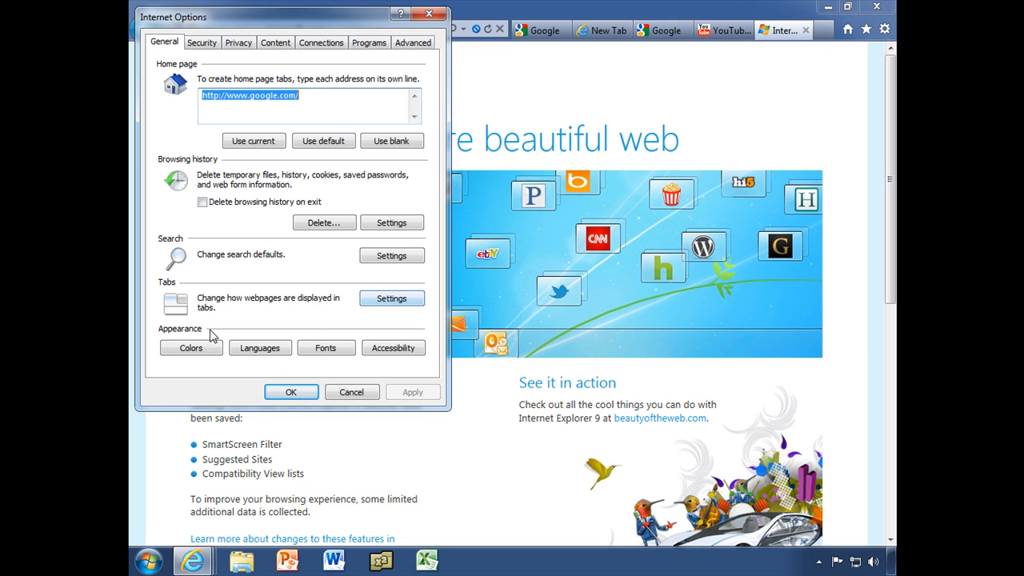
pyautogui.moveTo(224, 328)
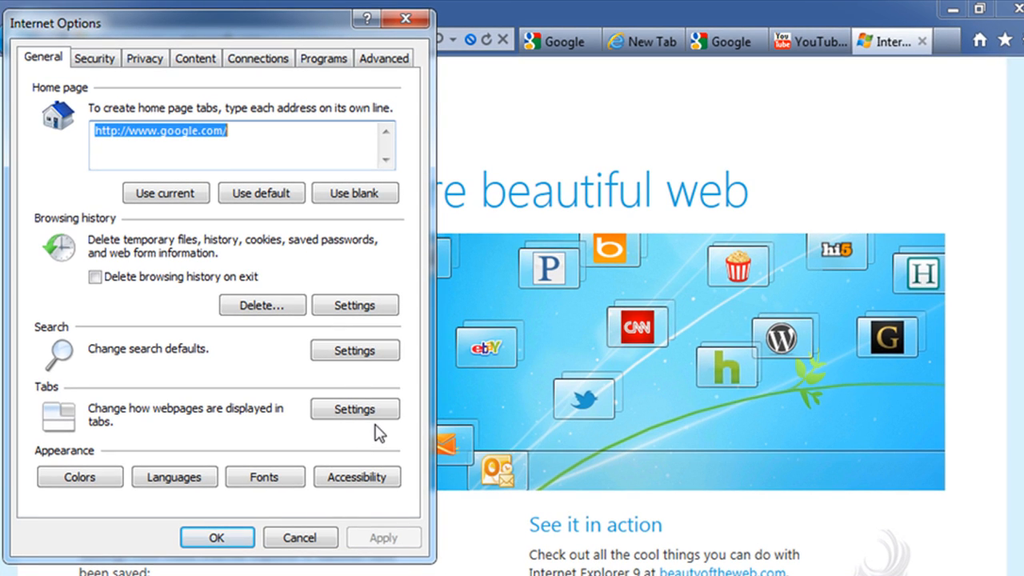
pyautogui.moveTo(269, 425)
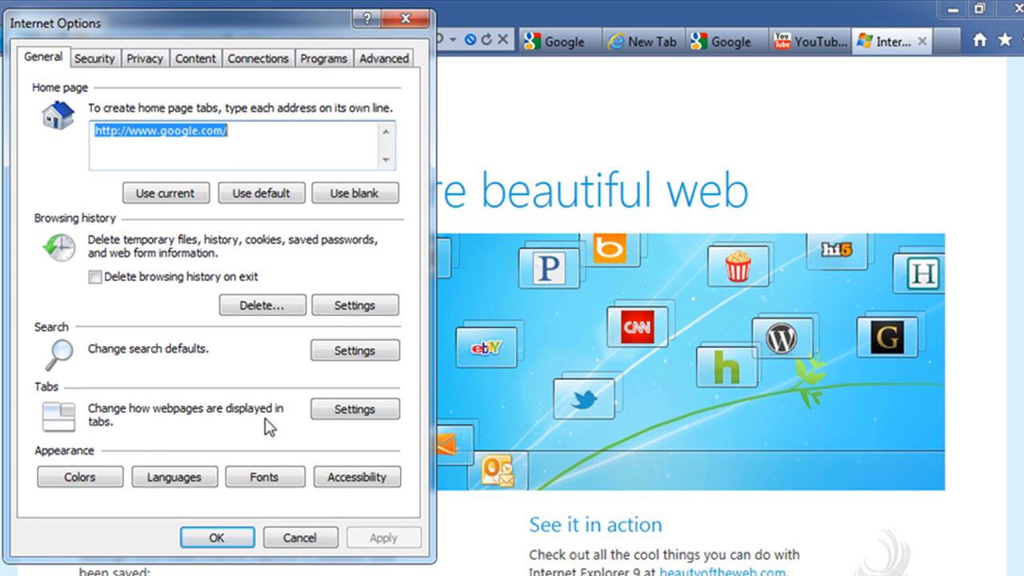
pyautogui.moveTo(356, 410)
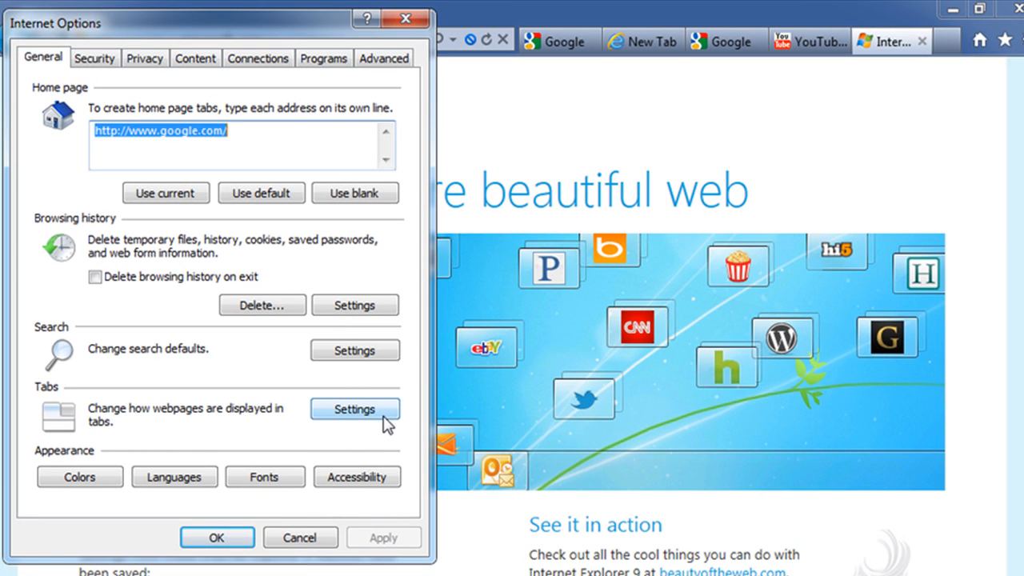
# Open Tabbed Browsing Settings and show the 'When a new tab is opened' choices
pyautogui.click(355, 409)
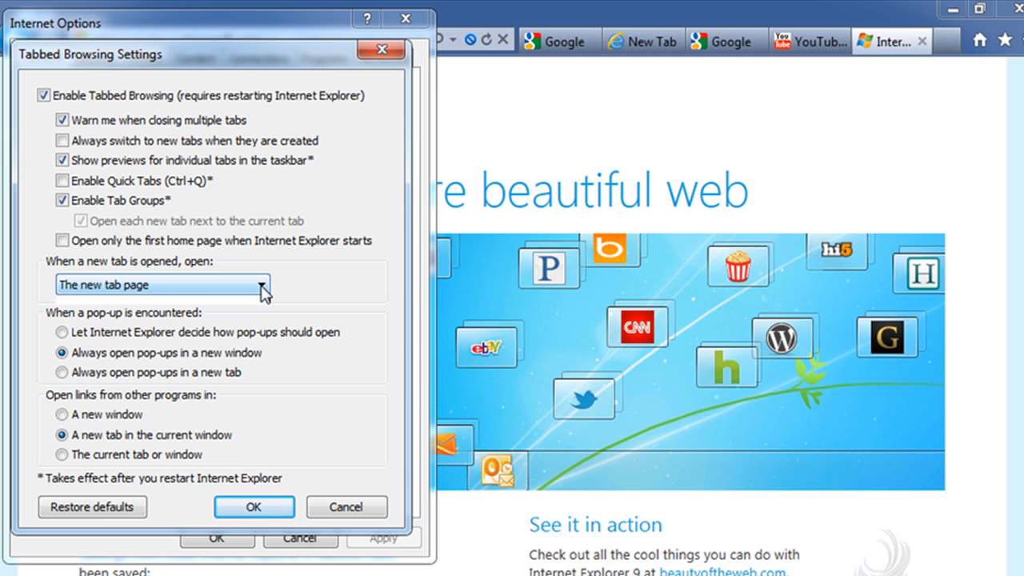
pyautogui.click(259, 285)
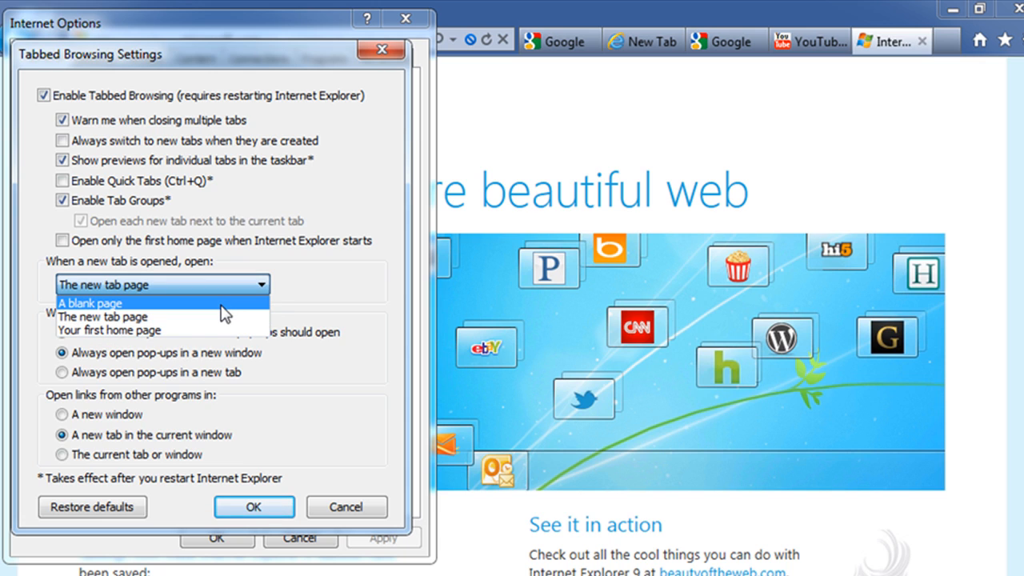
pyautogui.moveTo(189, 329)
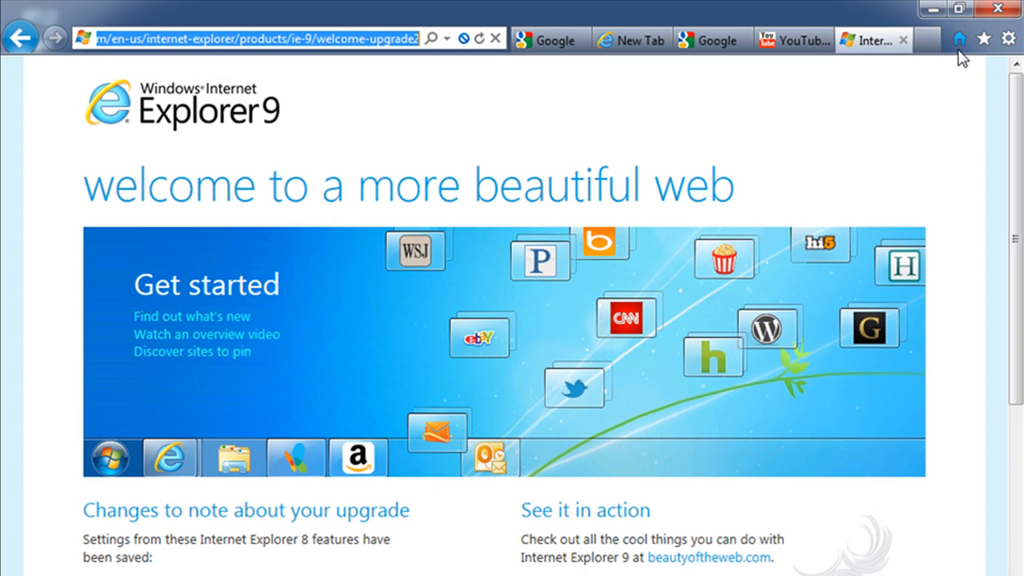
# Open the Tools gear menu again over the welcome page
pyautogui.click(1008, 38)
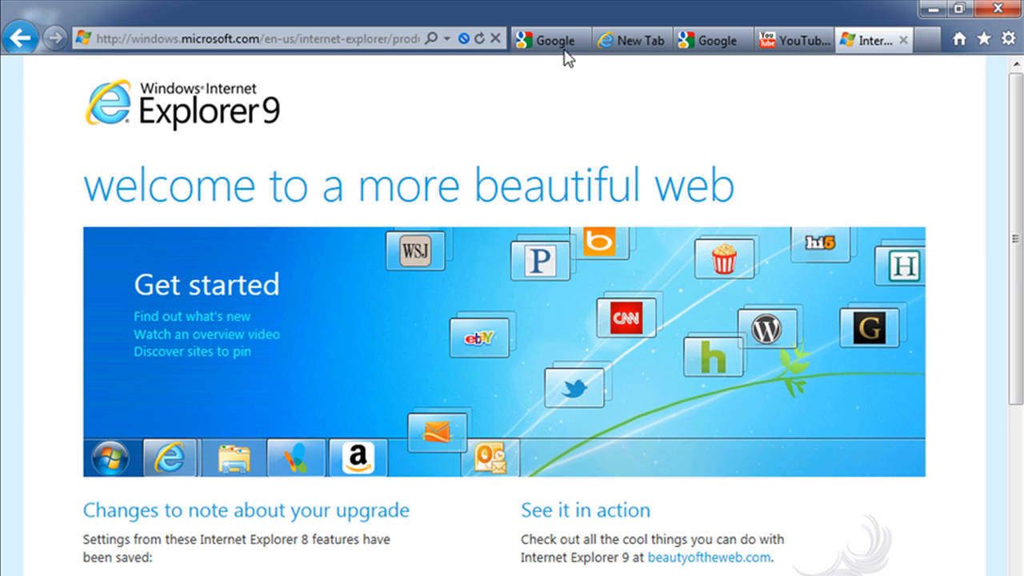
pyautogui.moveTo(451, 64)
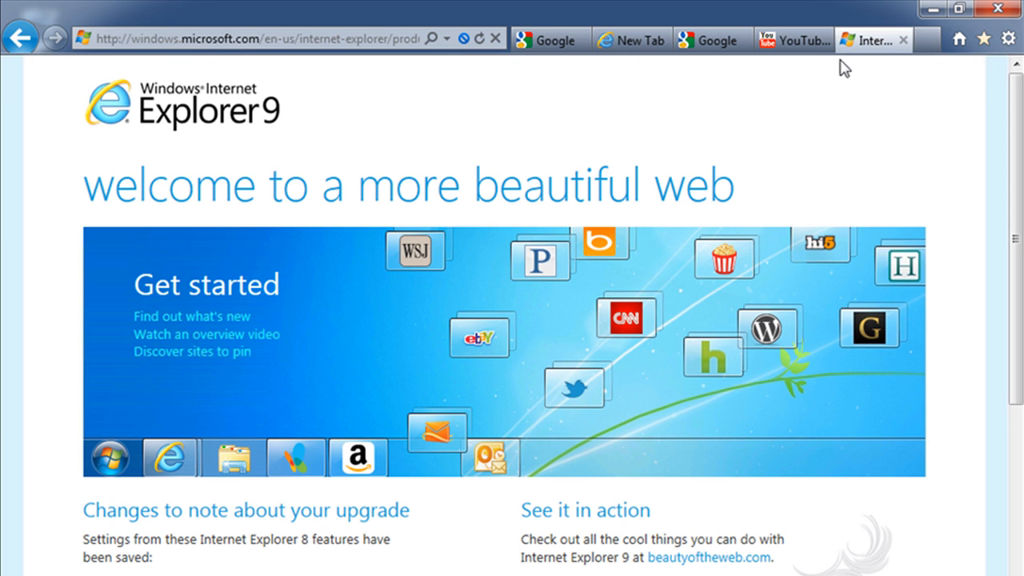
pyautogui.moveTo(844, 83)
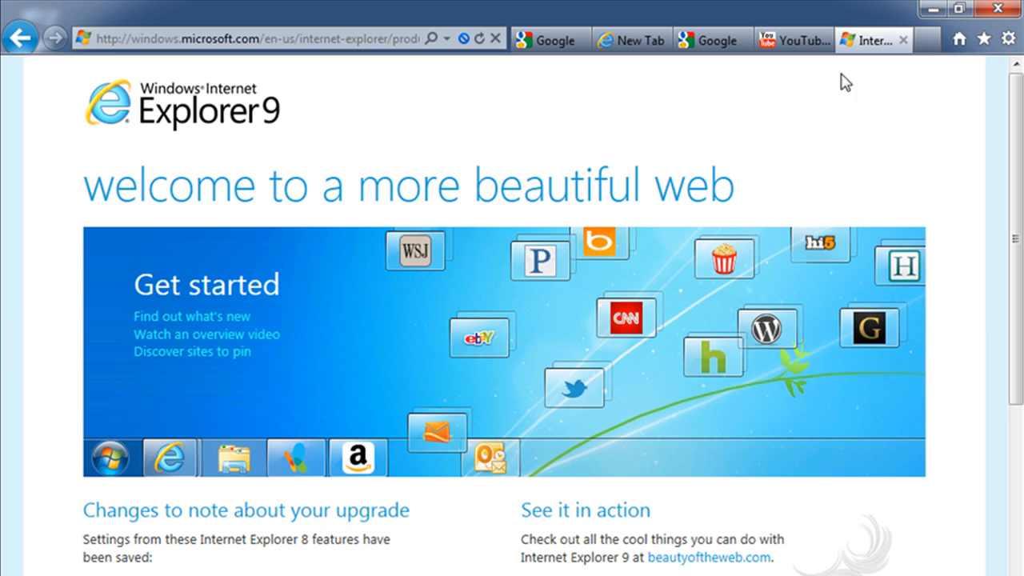
pyautogui.click(1008, 39)
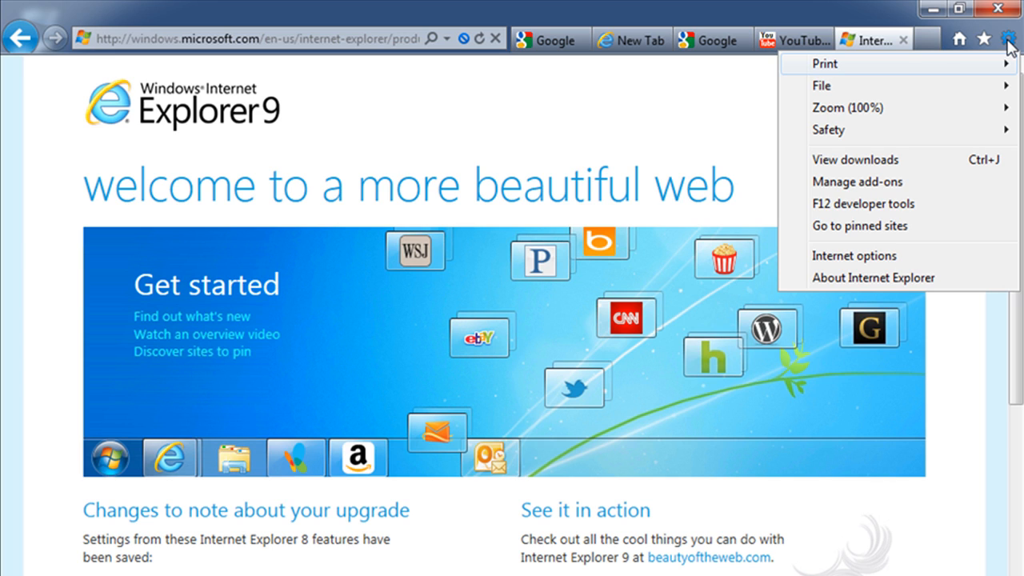
pyautogui.moveTo(790, 108)
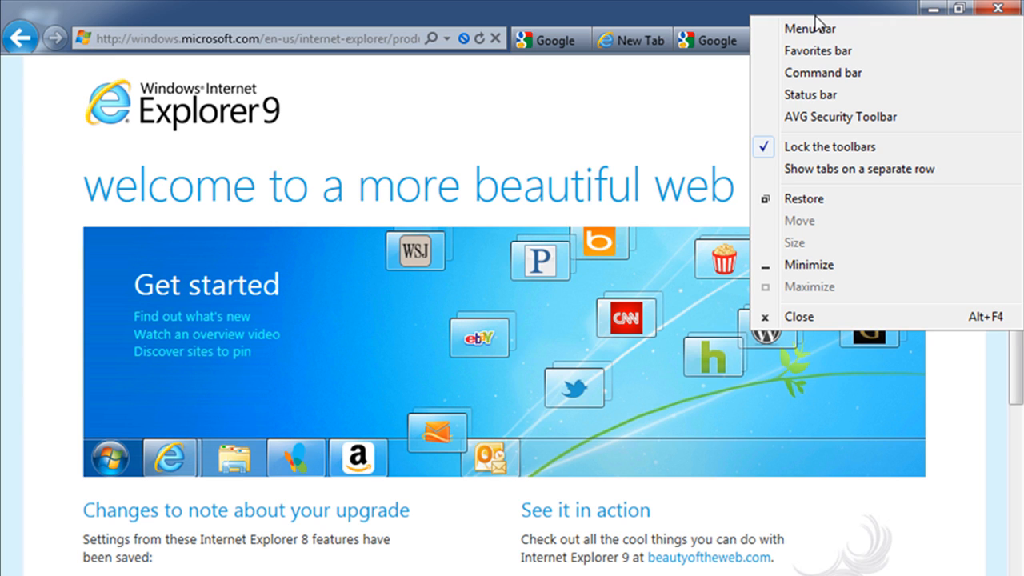
pyautogui.moveTo(388, 9)
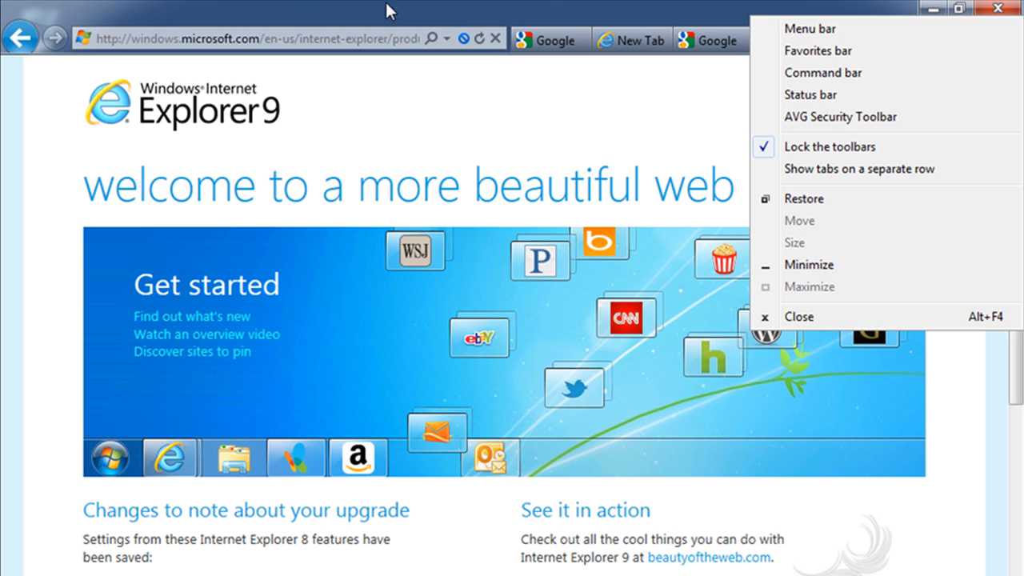
pyautogui.moveTo(859, 169)
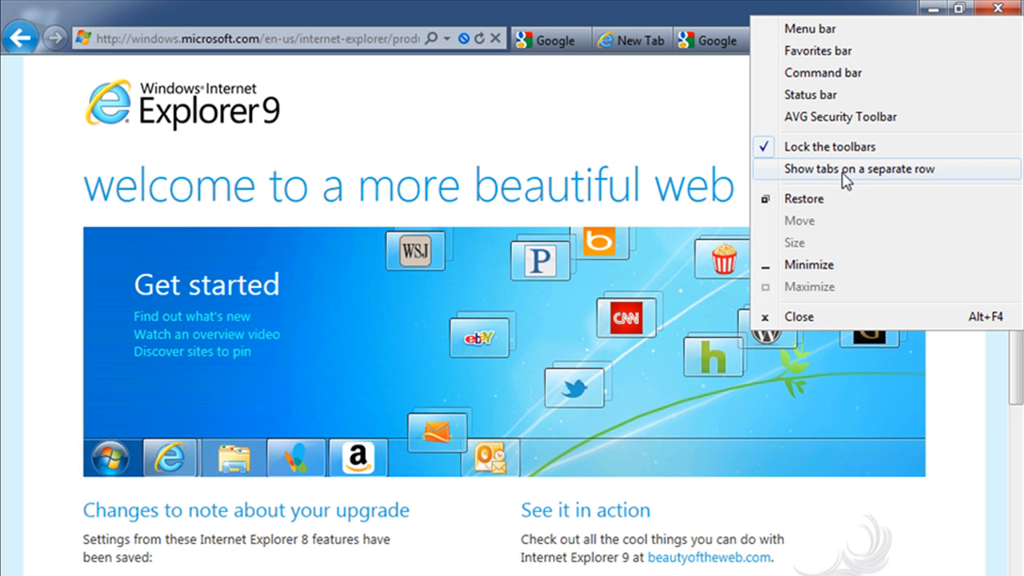
# Choose 'Show tabs on a separate row' so tabs sit below the address bar
pyautogui.click(857, 169)
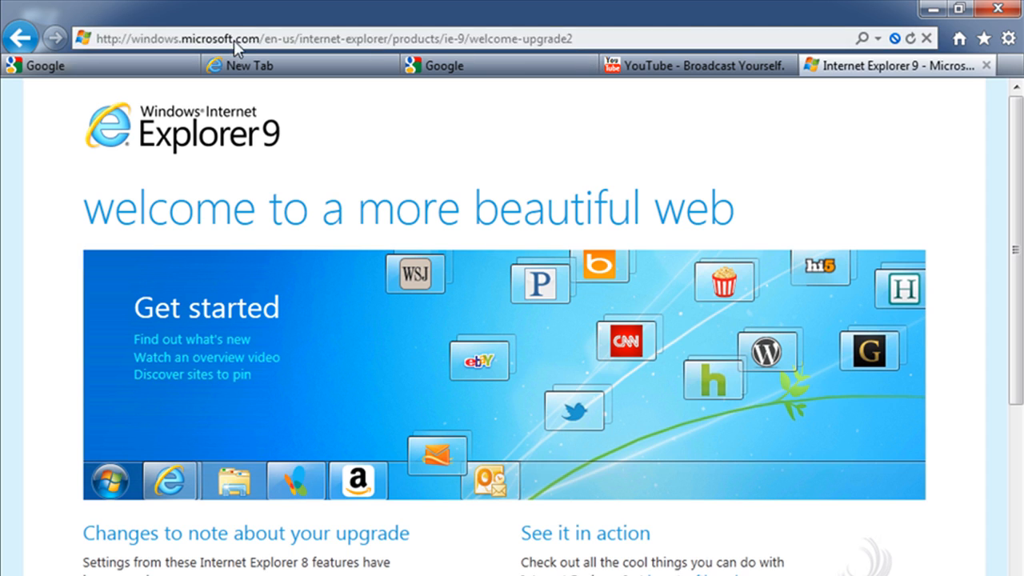
pyautogui.moveTo(675, 40)
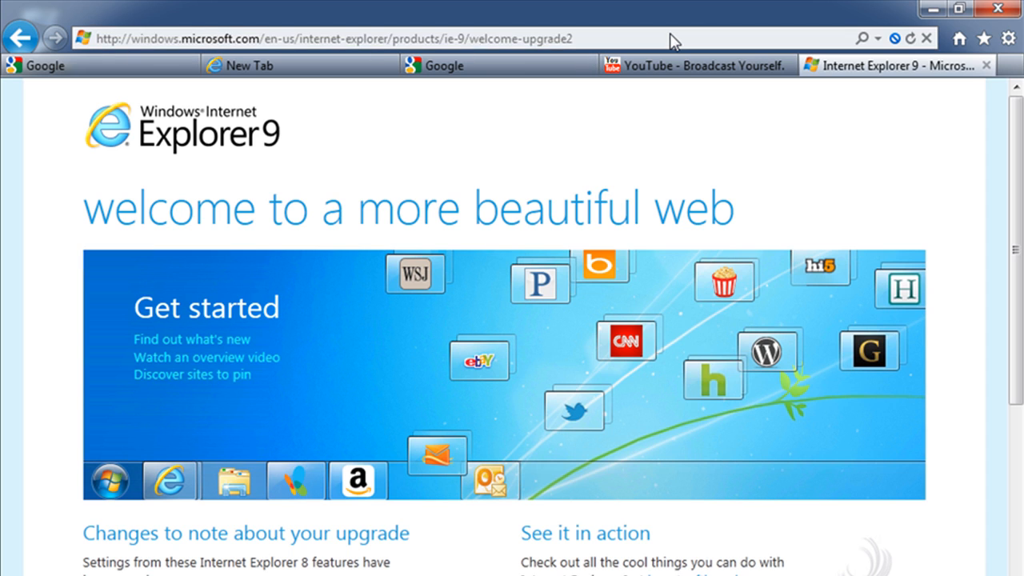
pyautogui.moveTo(393, 84)
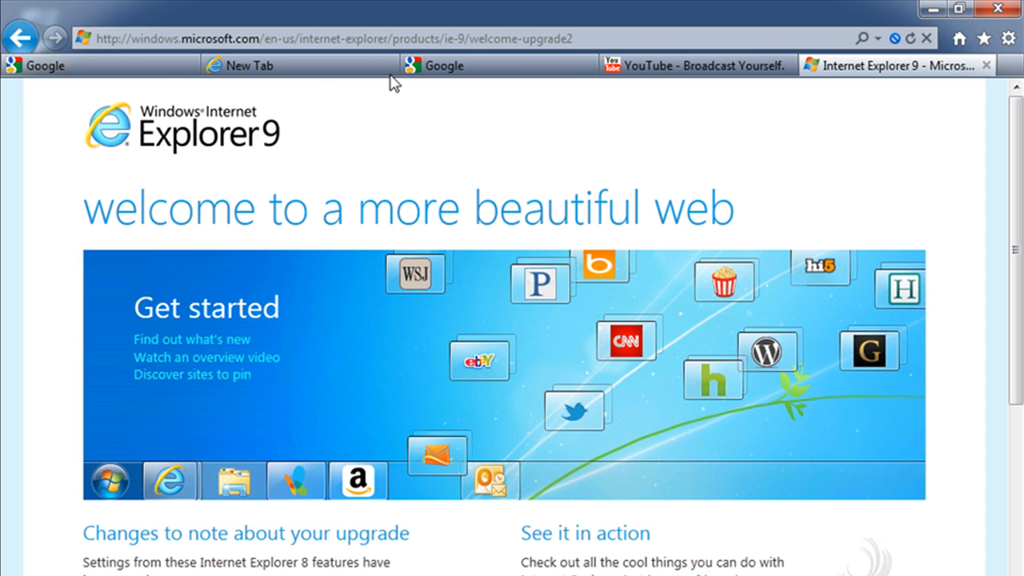